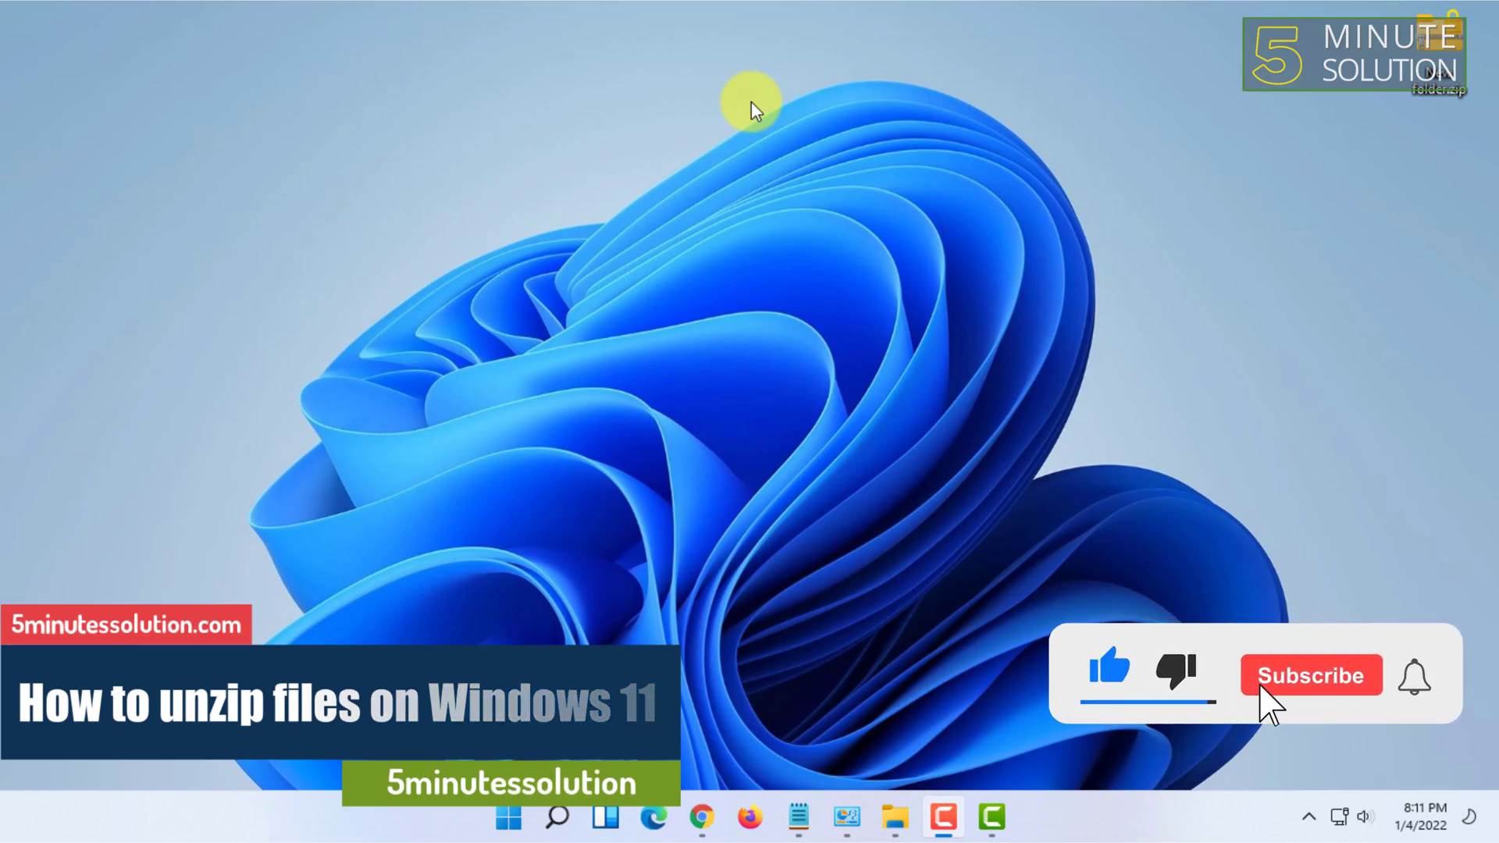
Extract All from New folder.zip with the Desktop chosen as destination, producing 'New folder' there.
left_click(1310, 674)
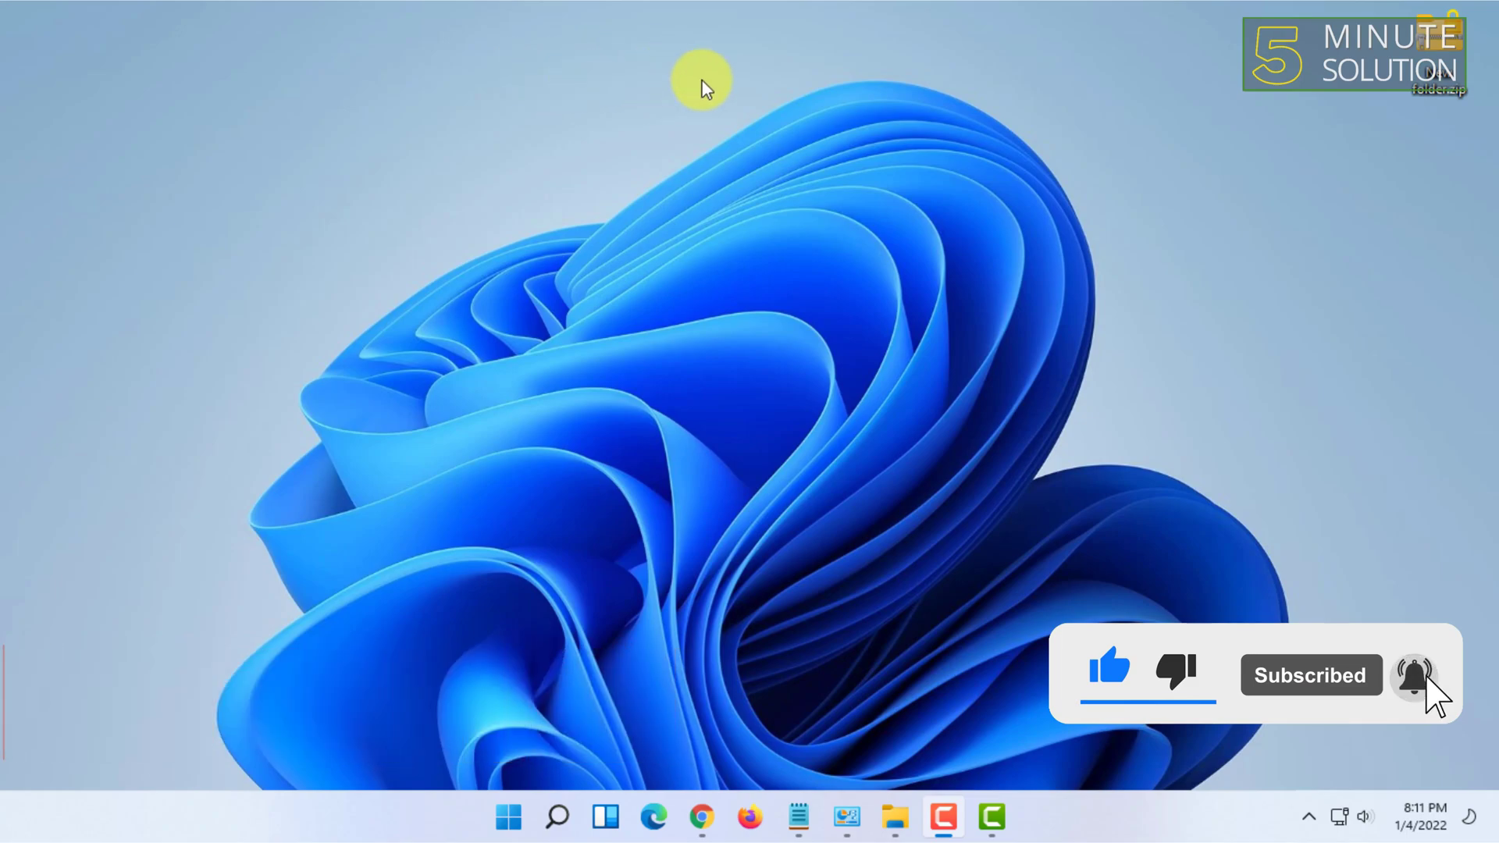
mouse_move(591, 163)
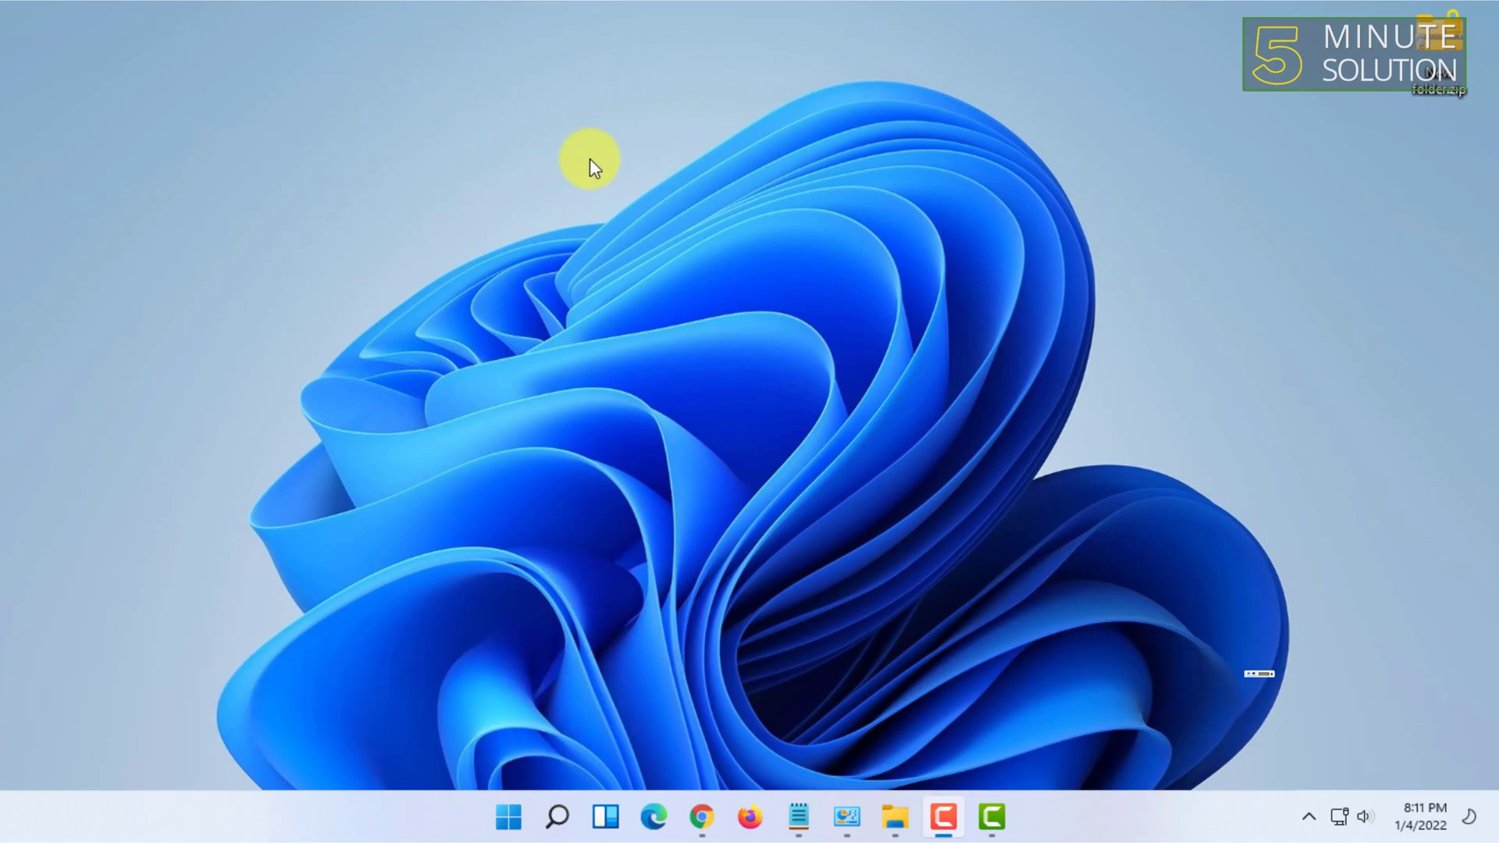
mouse_move(573, 57)
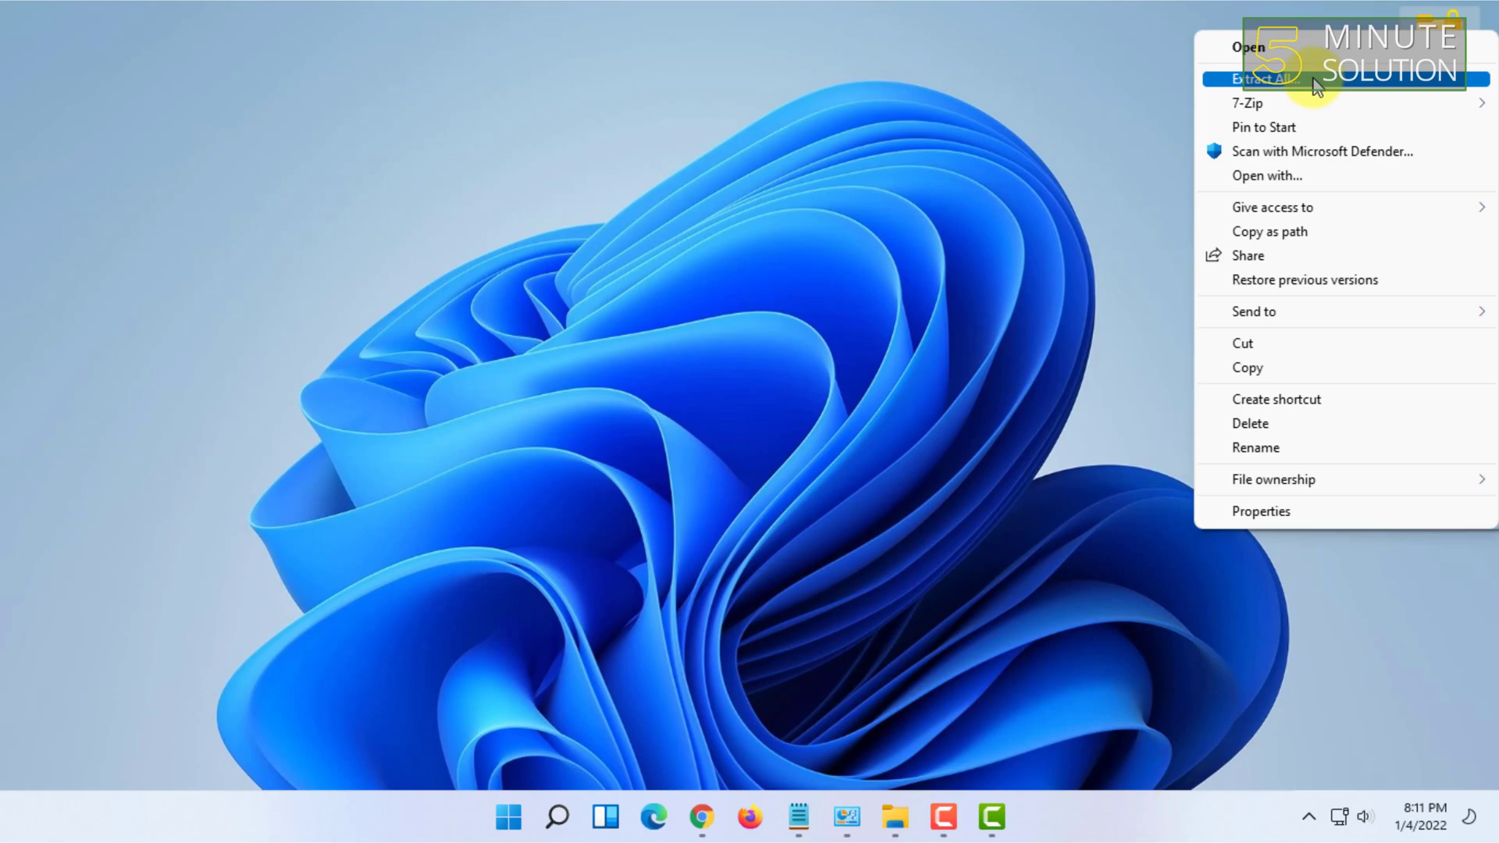
left_click(1263, 78)
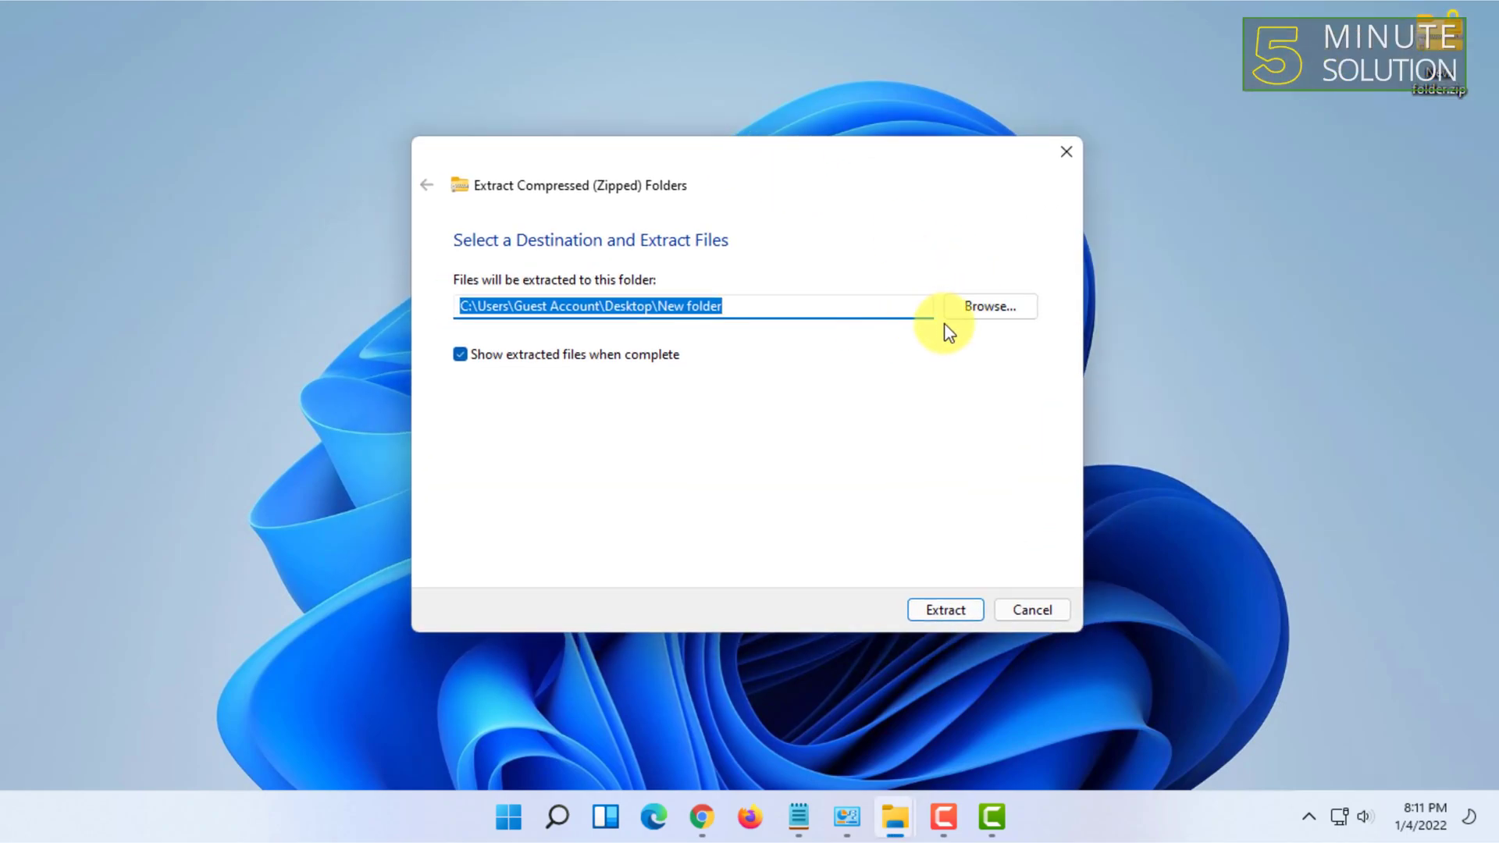
left_click(990, 306)
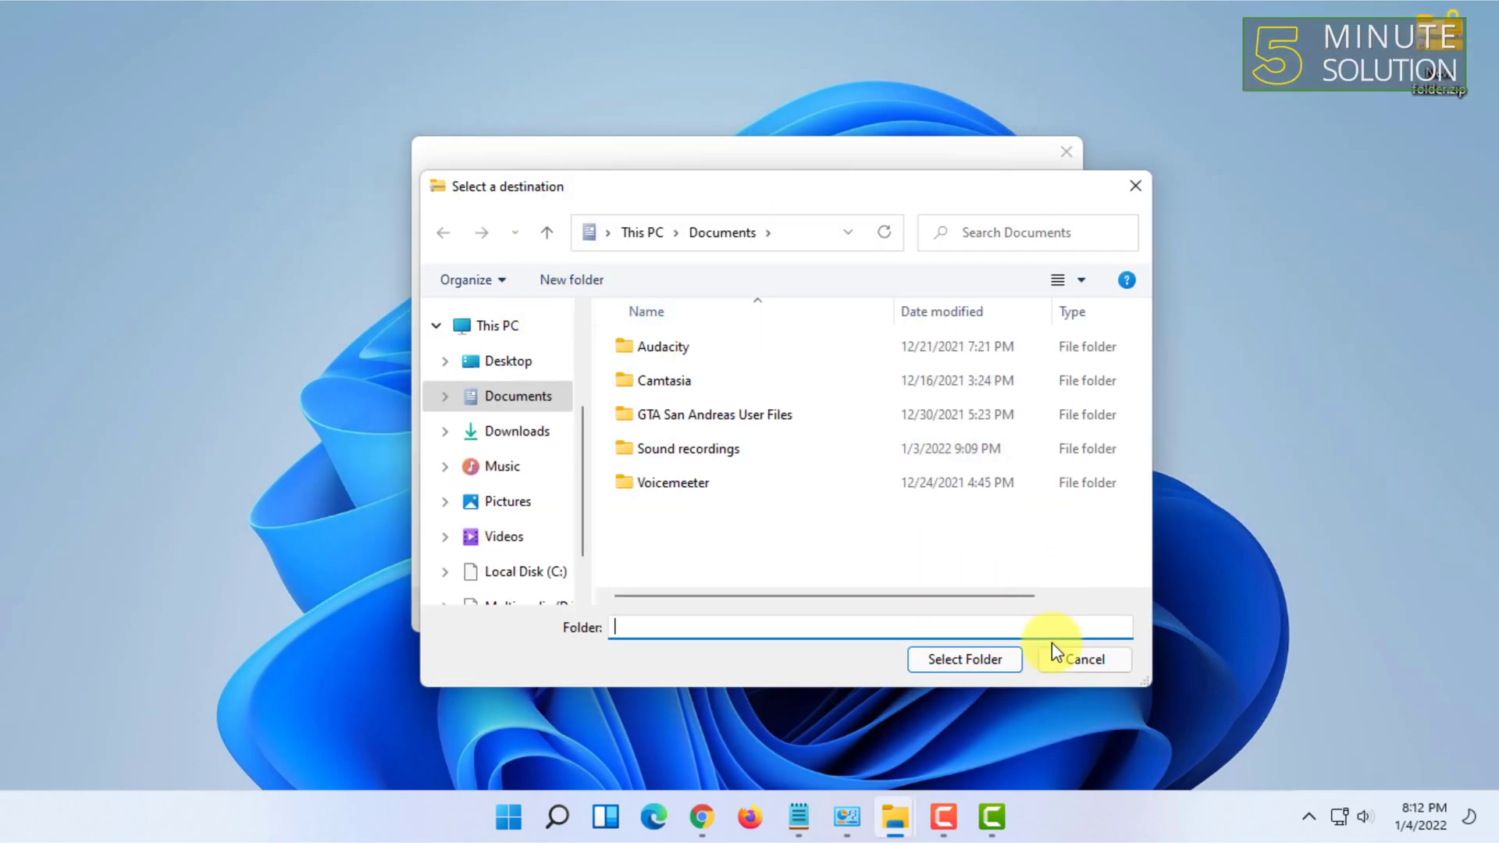
left_click(1080, 659)
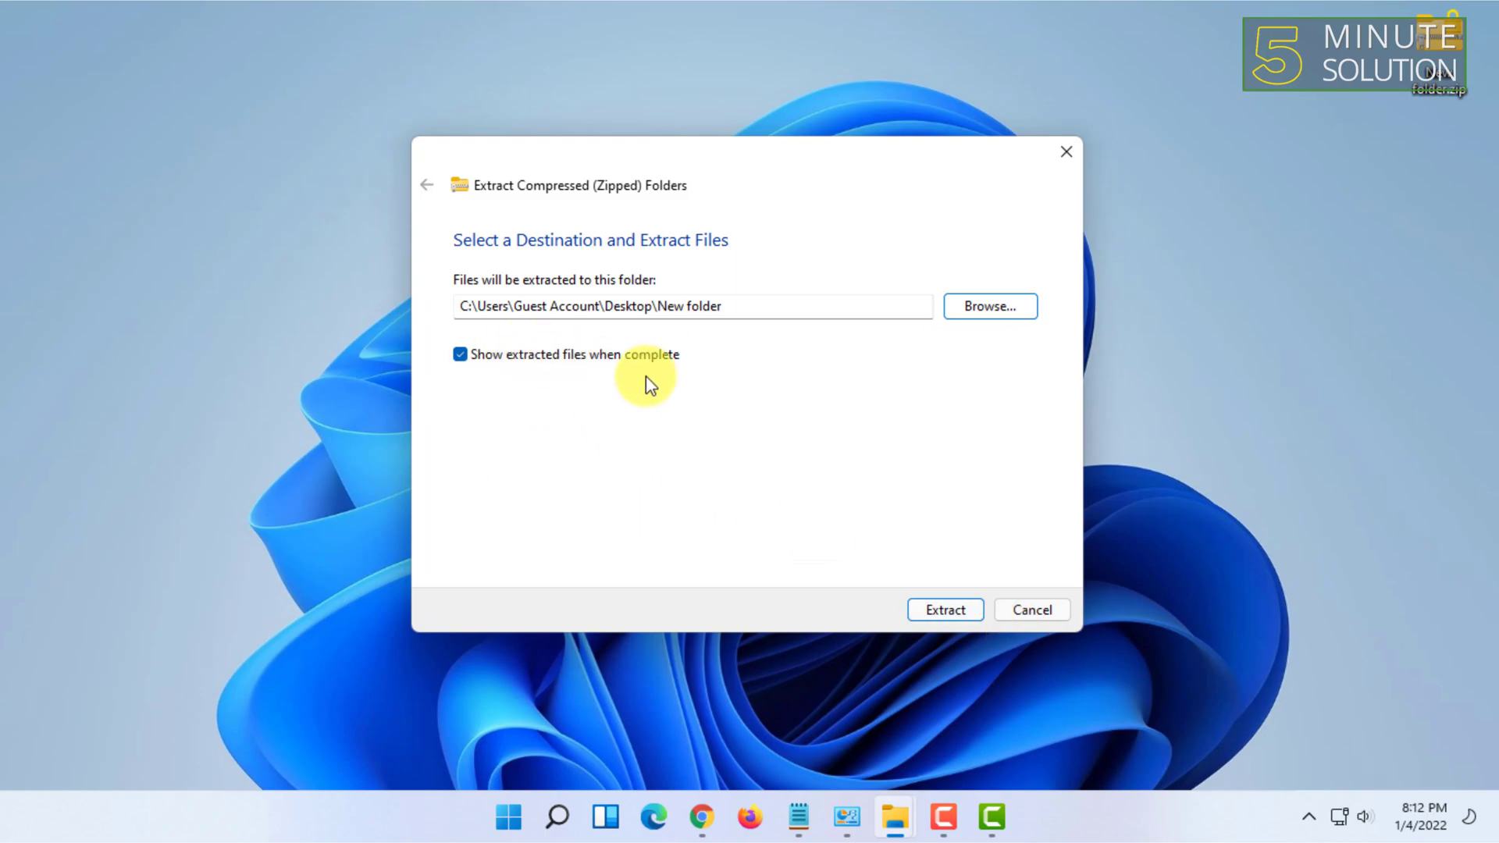
mouse_move(611, 383)
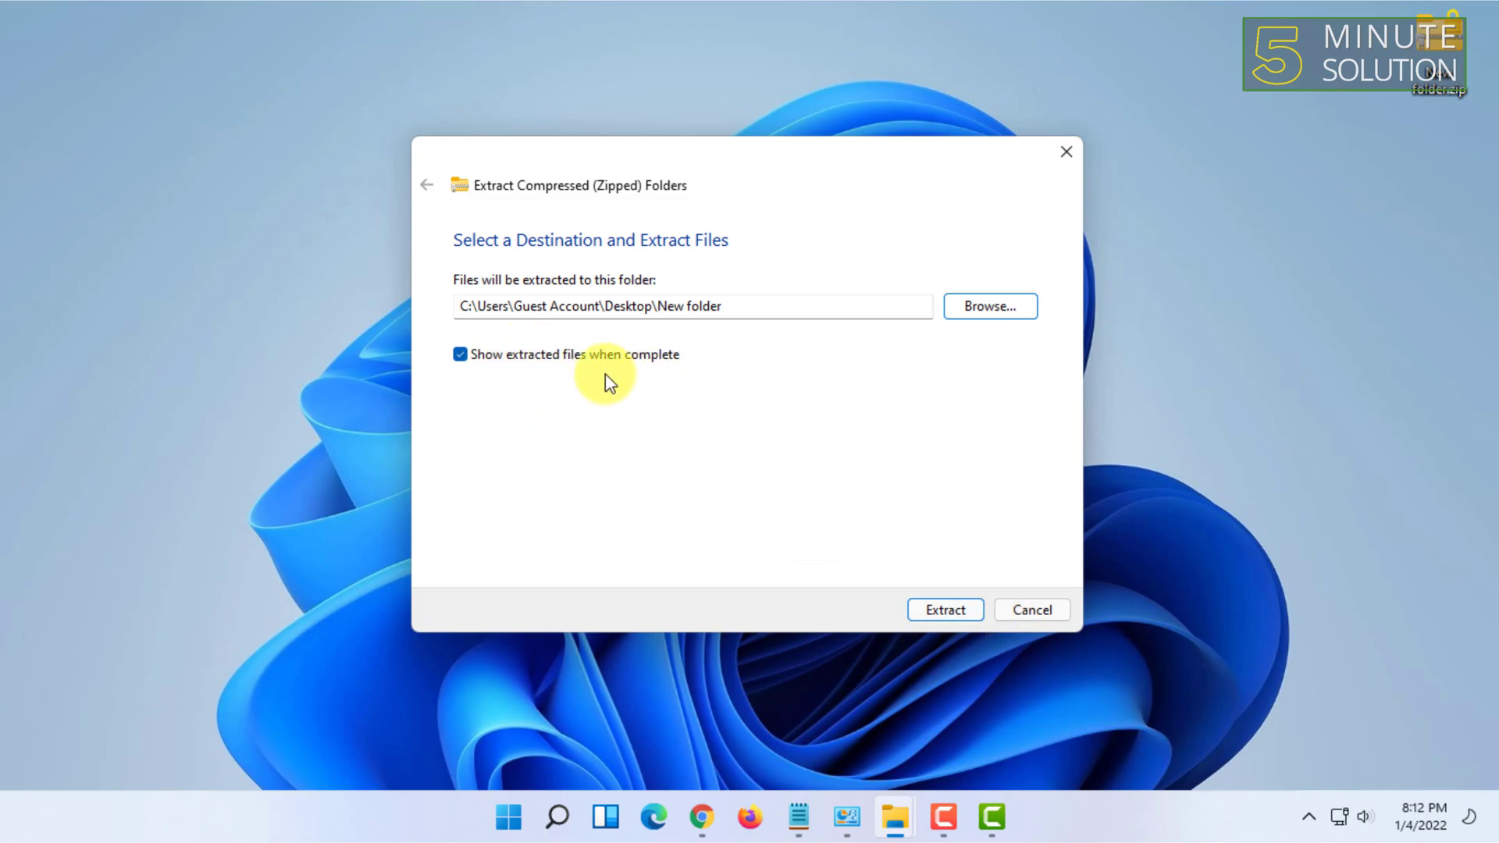
left_click(989, 306)
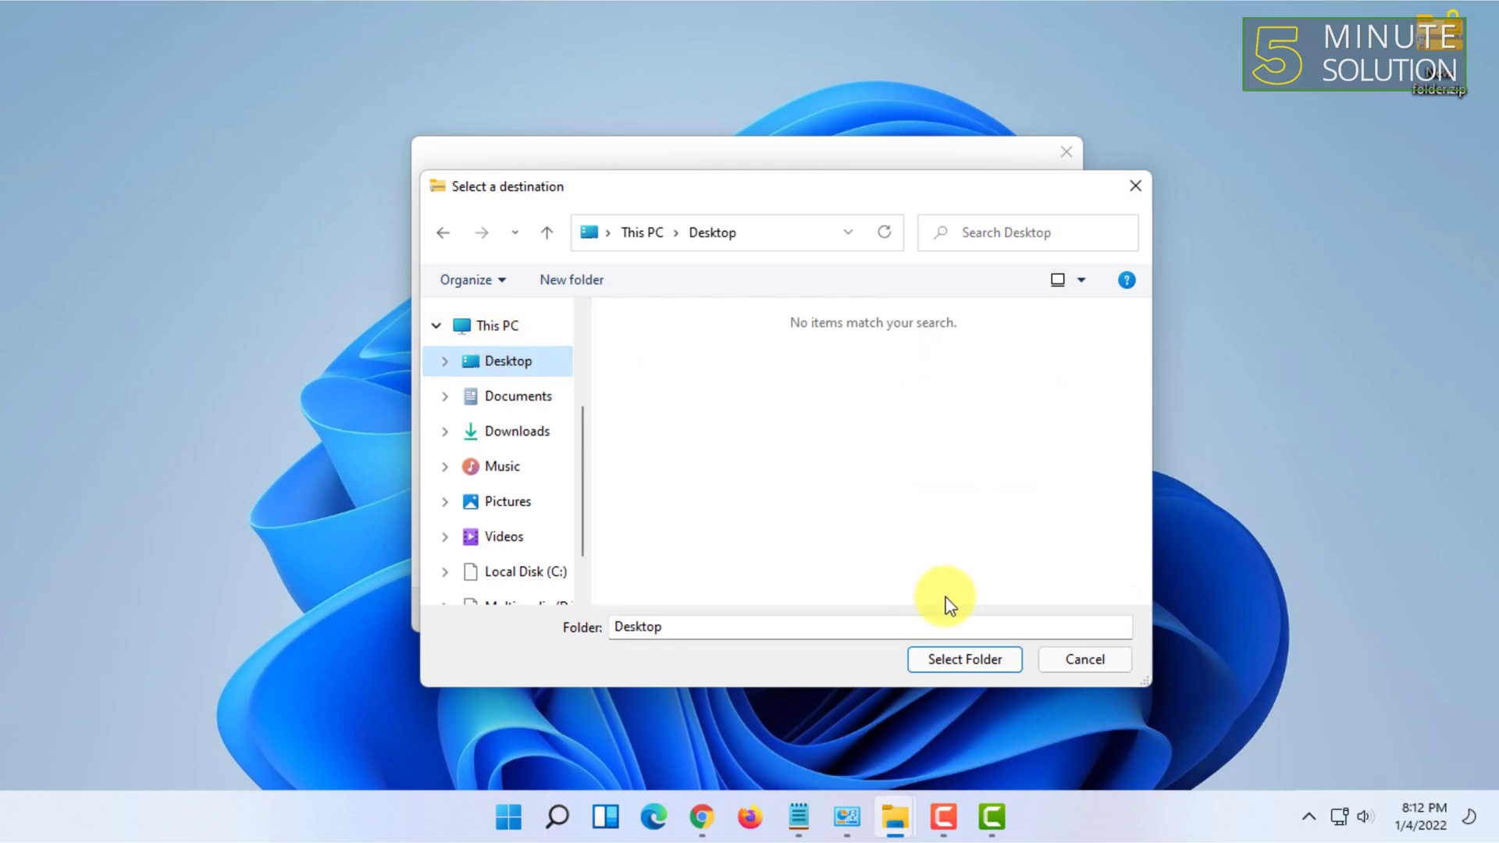
left_click(963, 659)
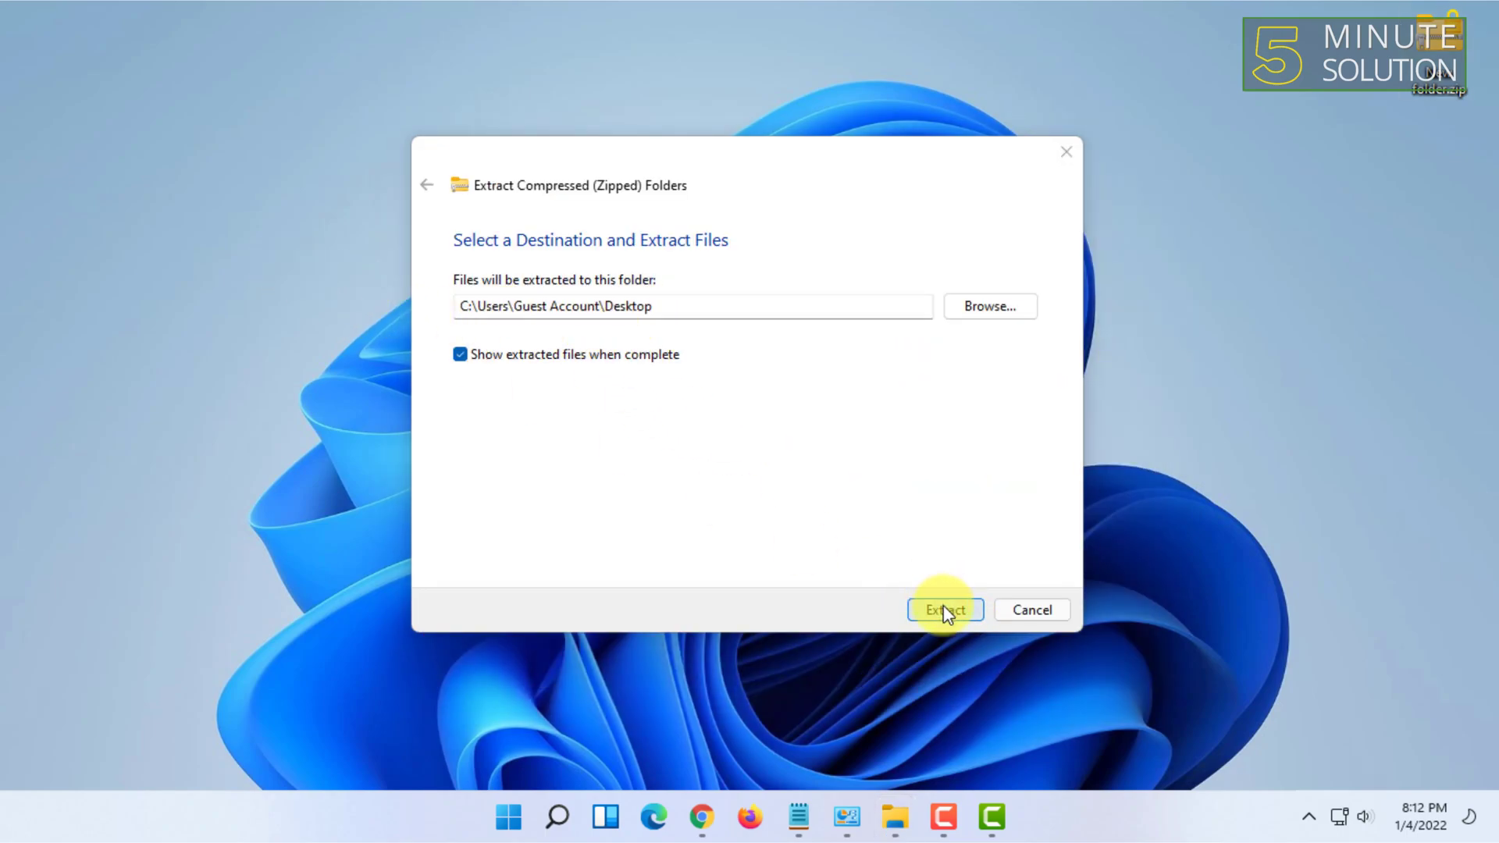
left_click(943, 611)
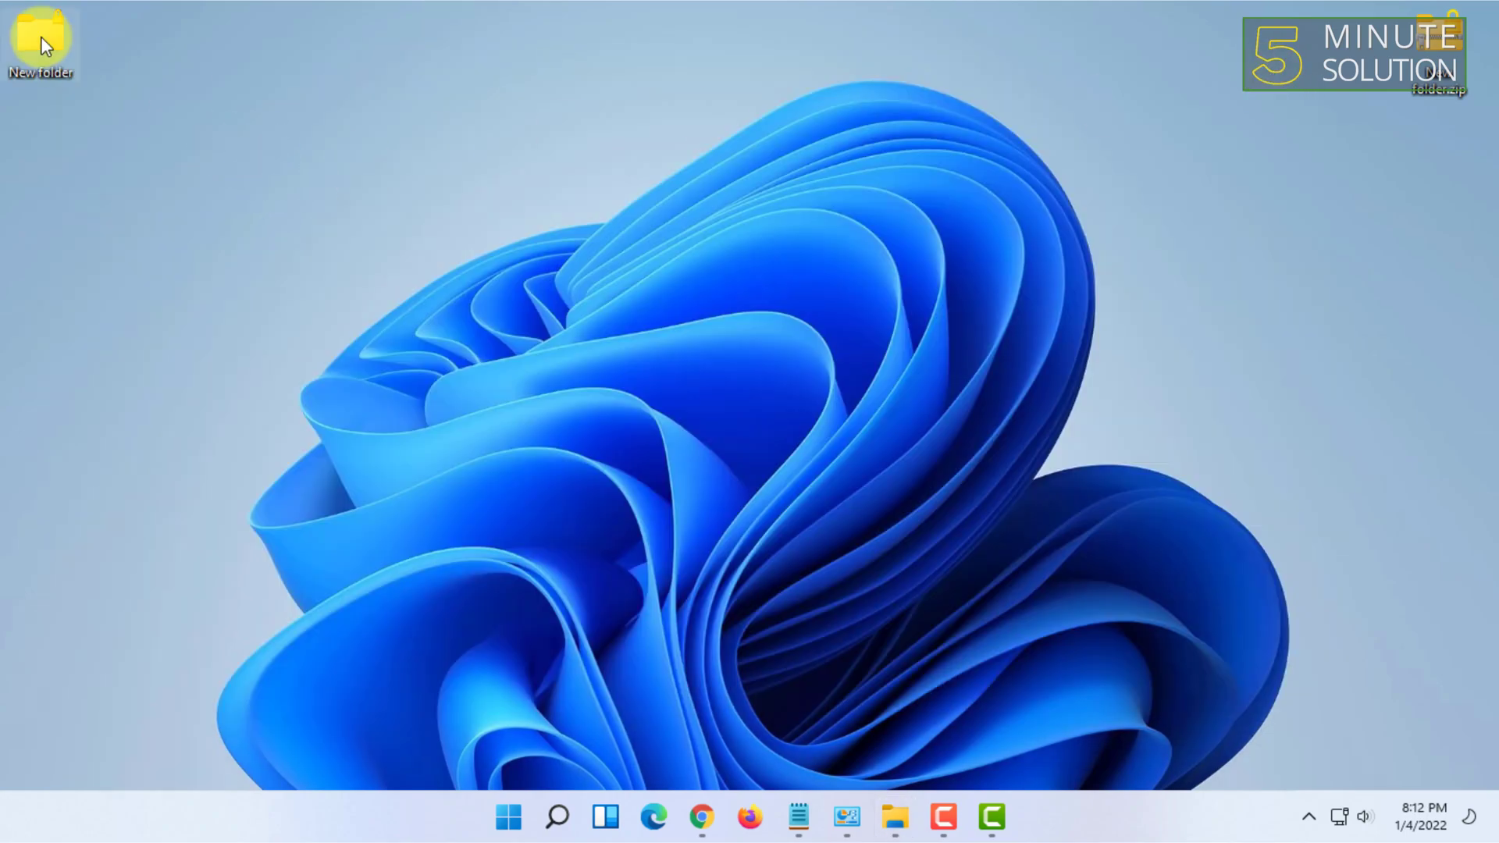
mouse_move(1446, 129)
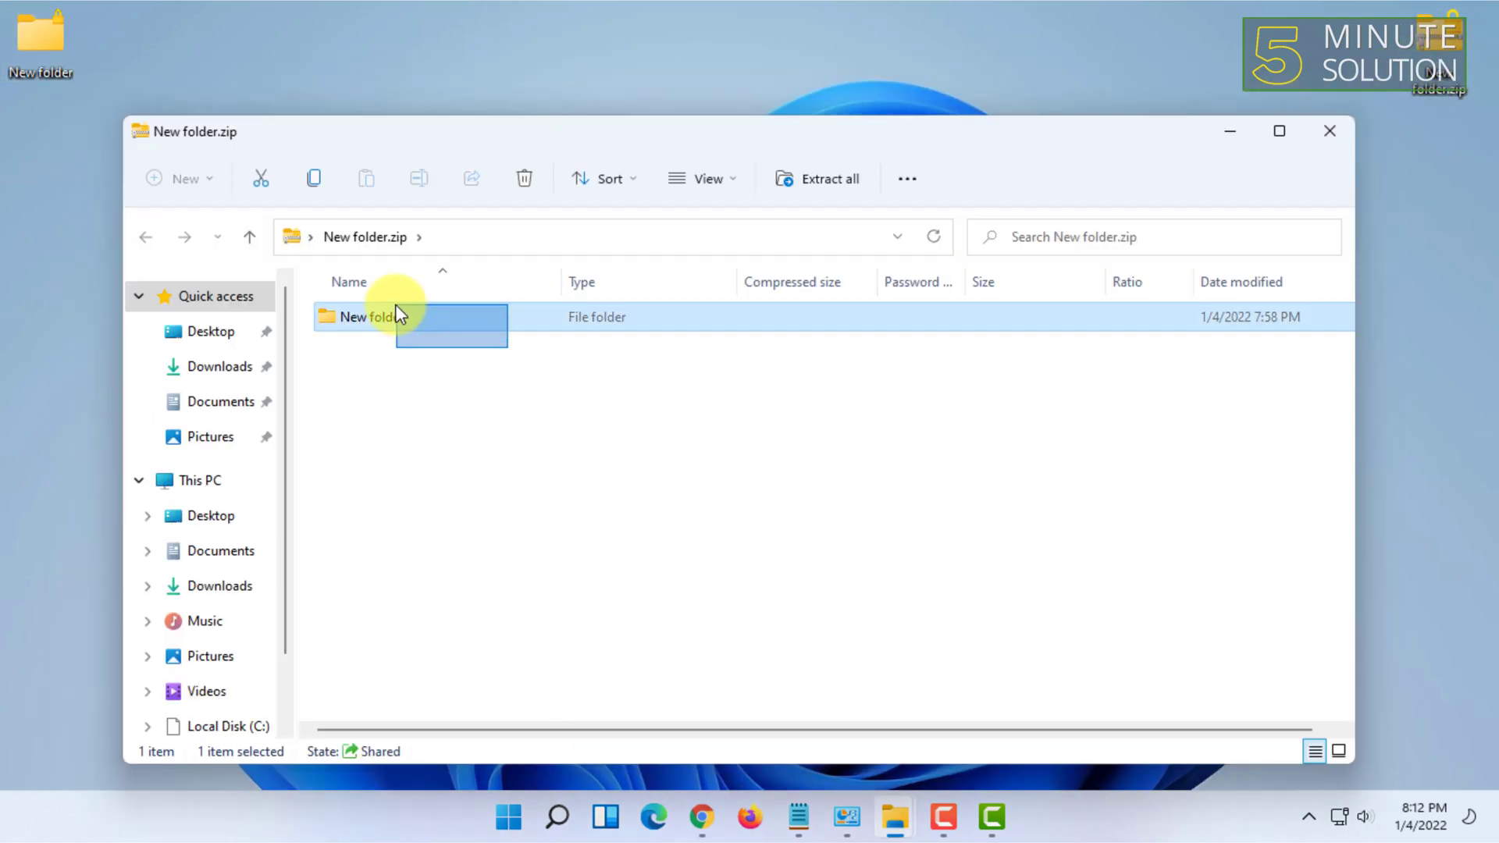
left_click(1327, 131)
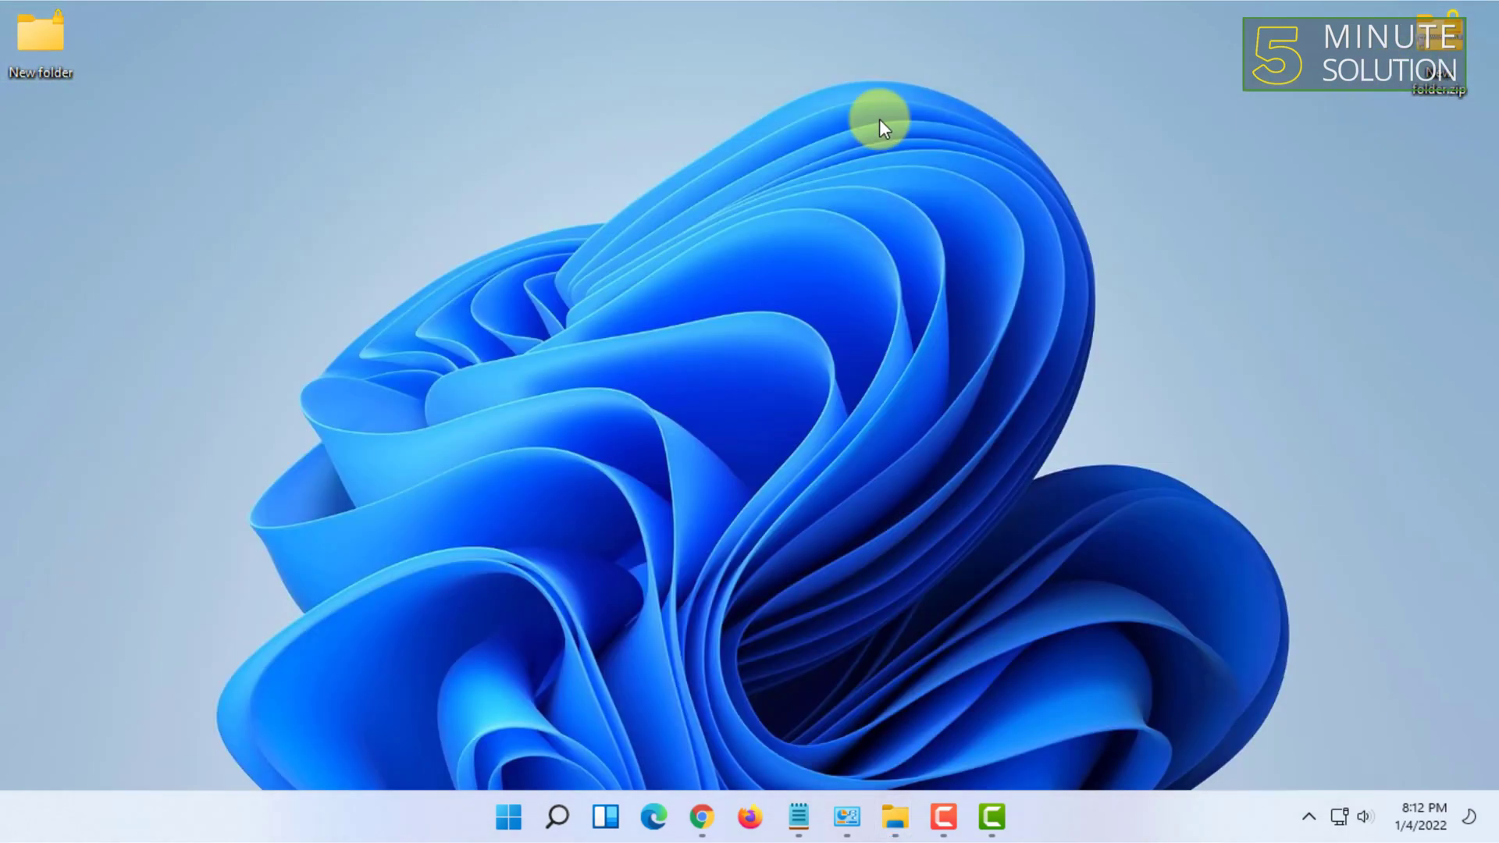
mouse_move(415, 90)
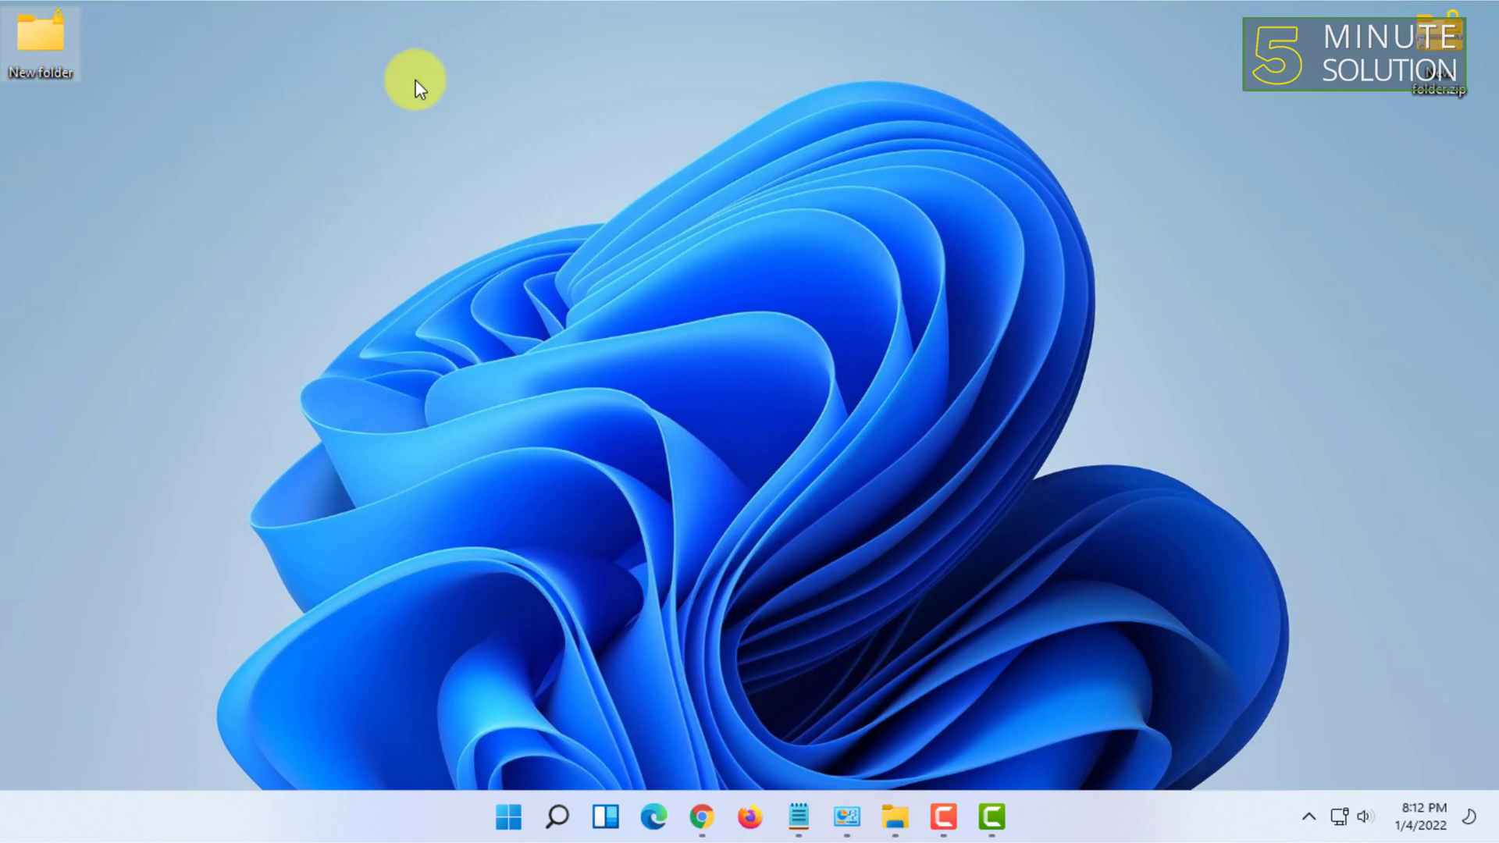
mouse_move(401, 248)
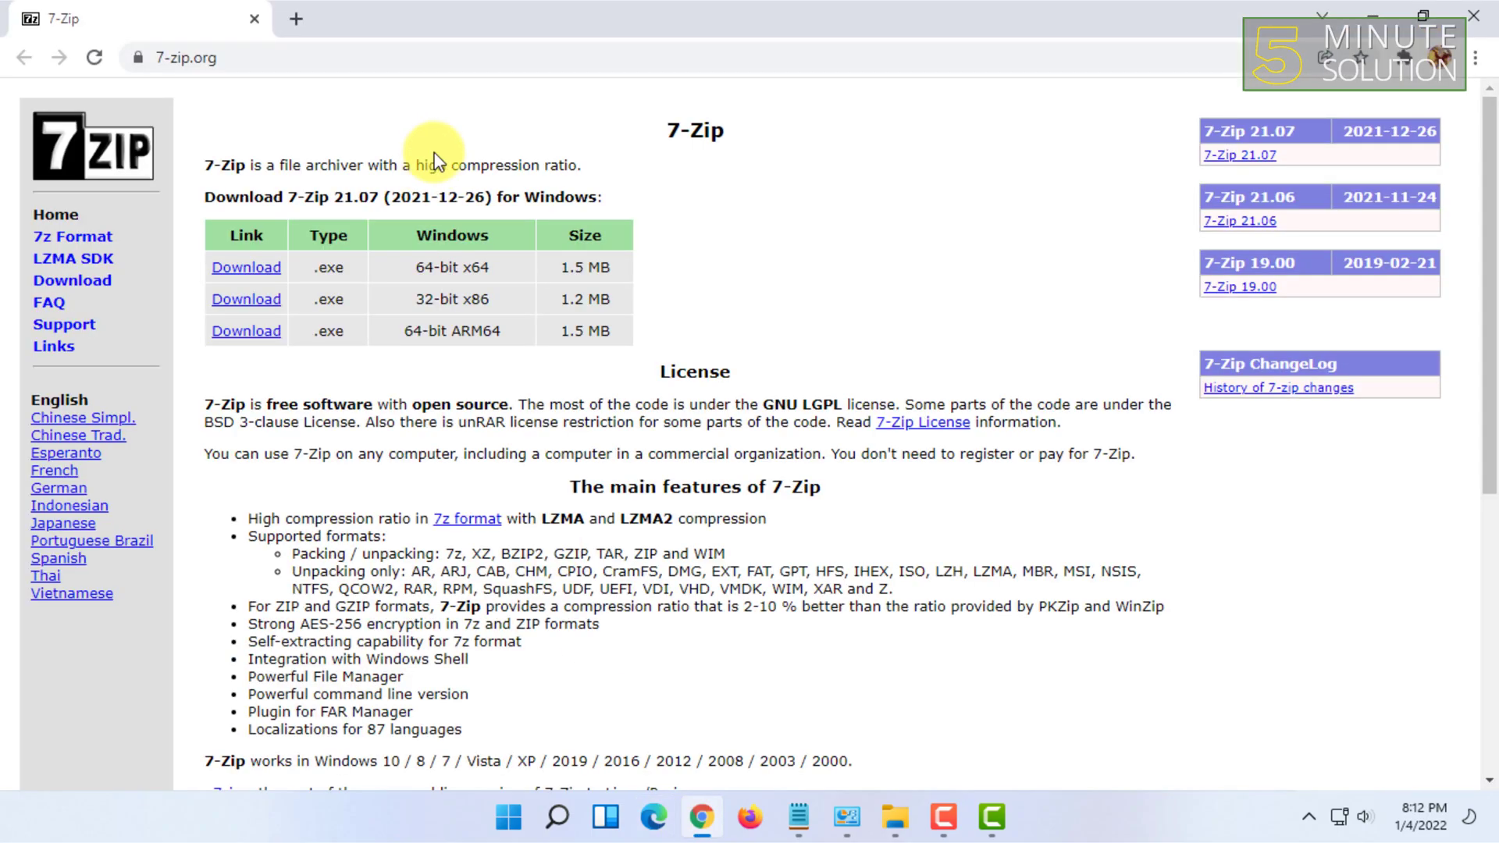
Load 7-zip.org showing the 7-Zip 21.07 Windows downloads, highlighting the 64-bit x64 link.
left_click(186, 58)
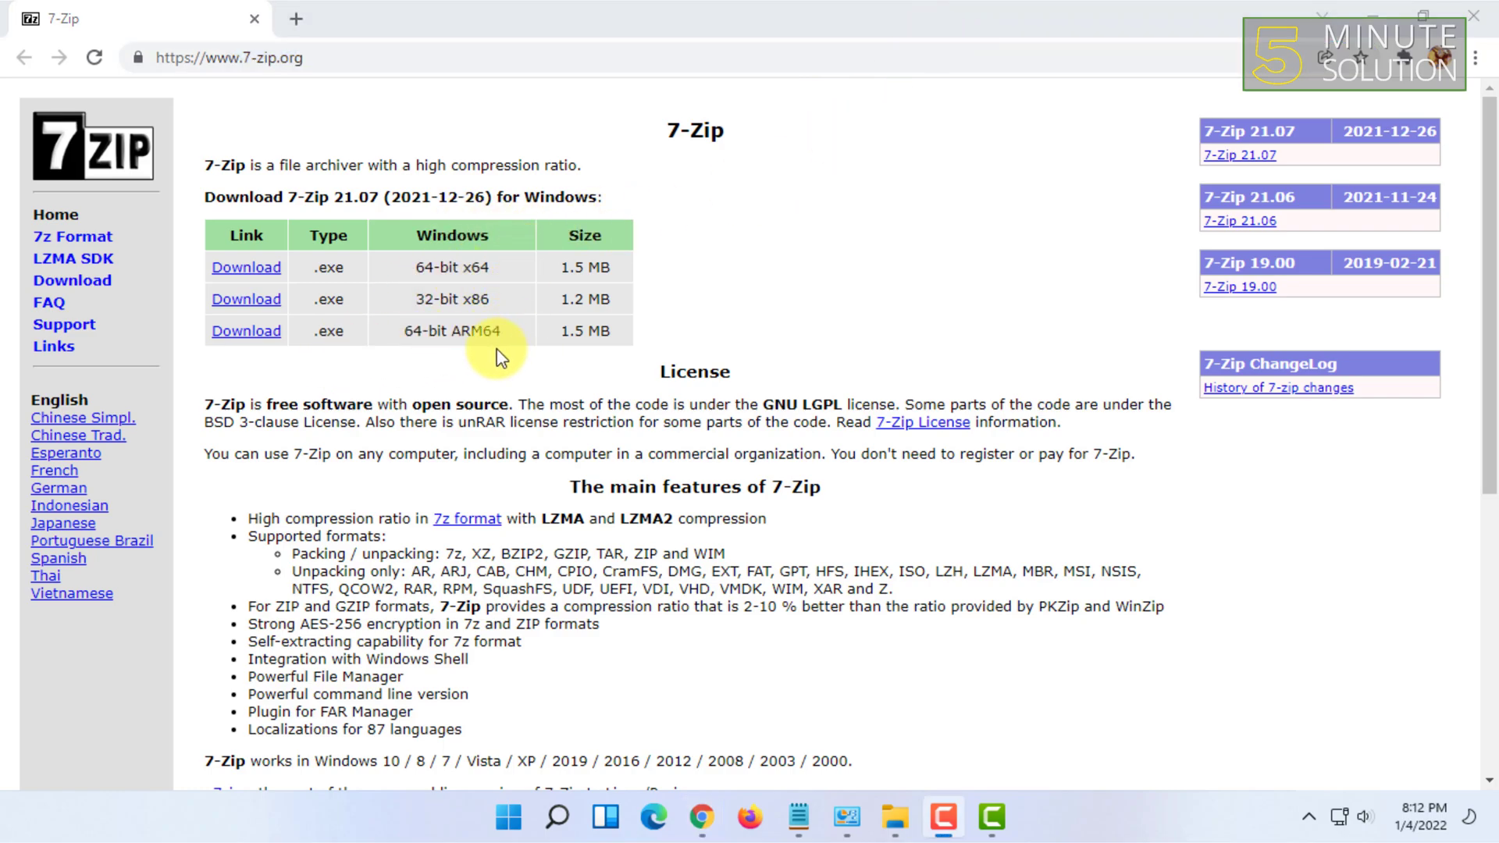
mouse_move(256, 278)
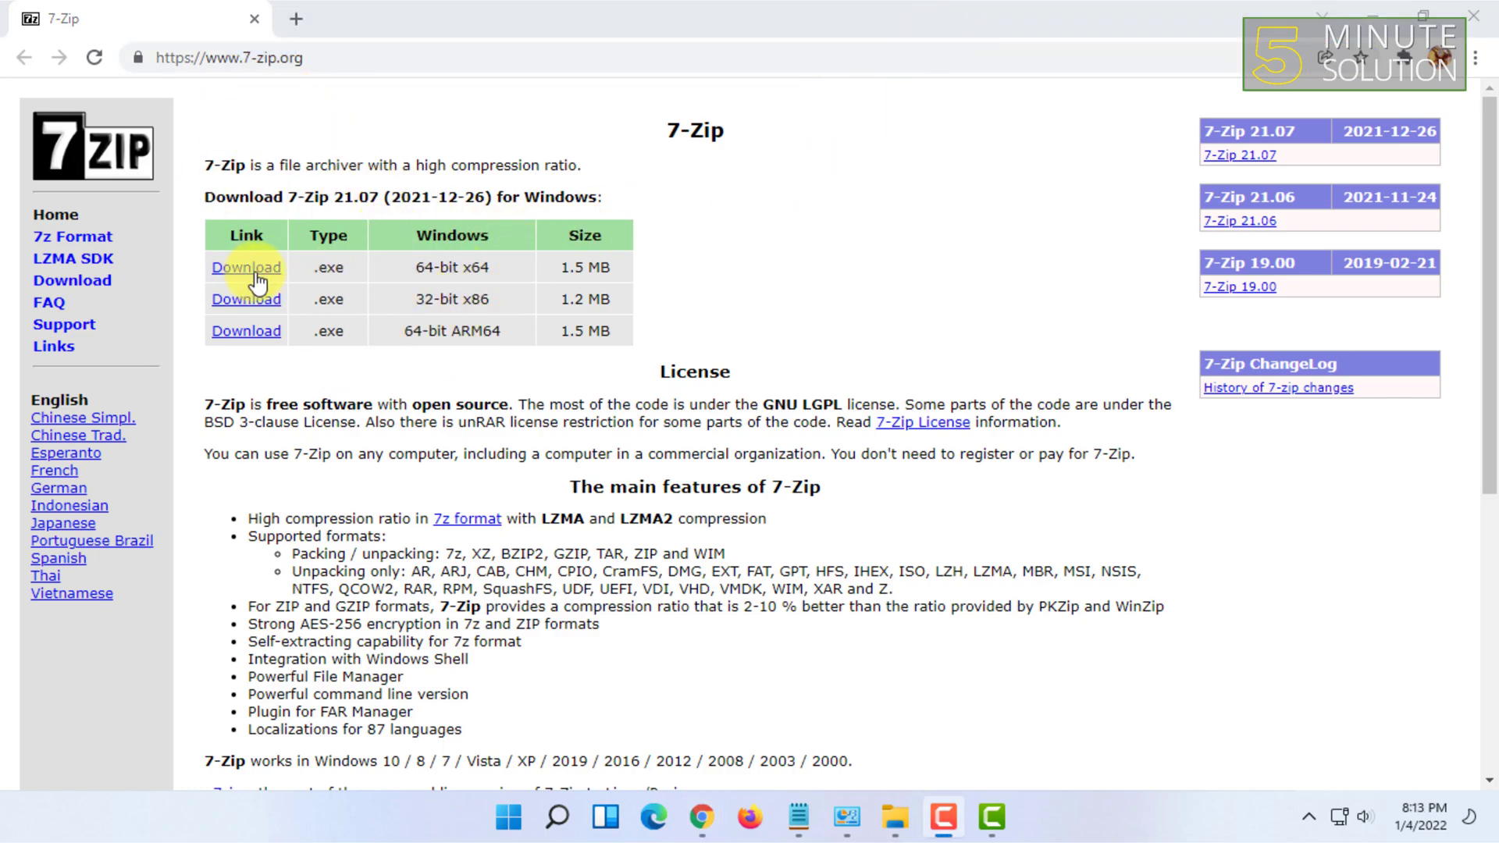
left_click_drag(247, 267, 501, 331)
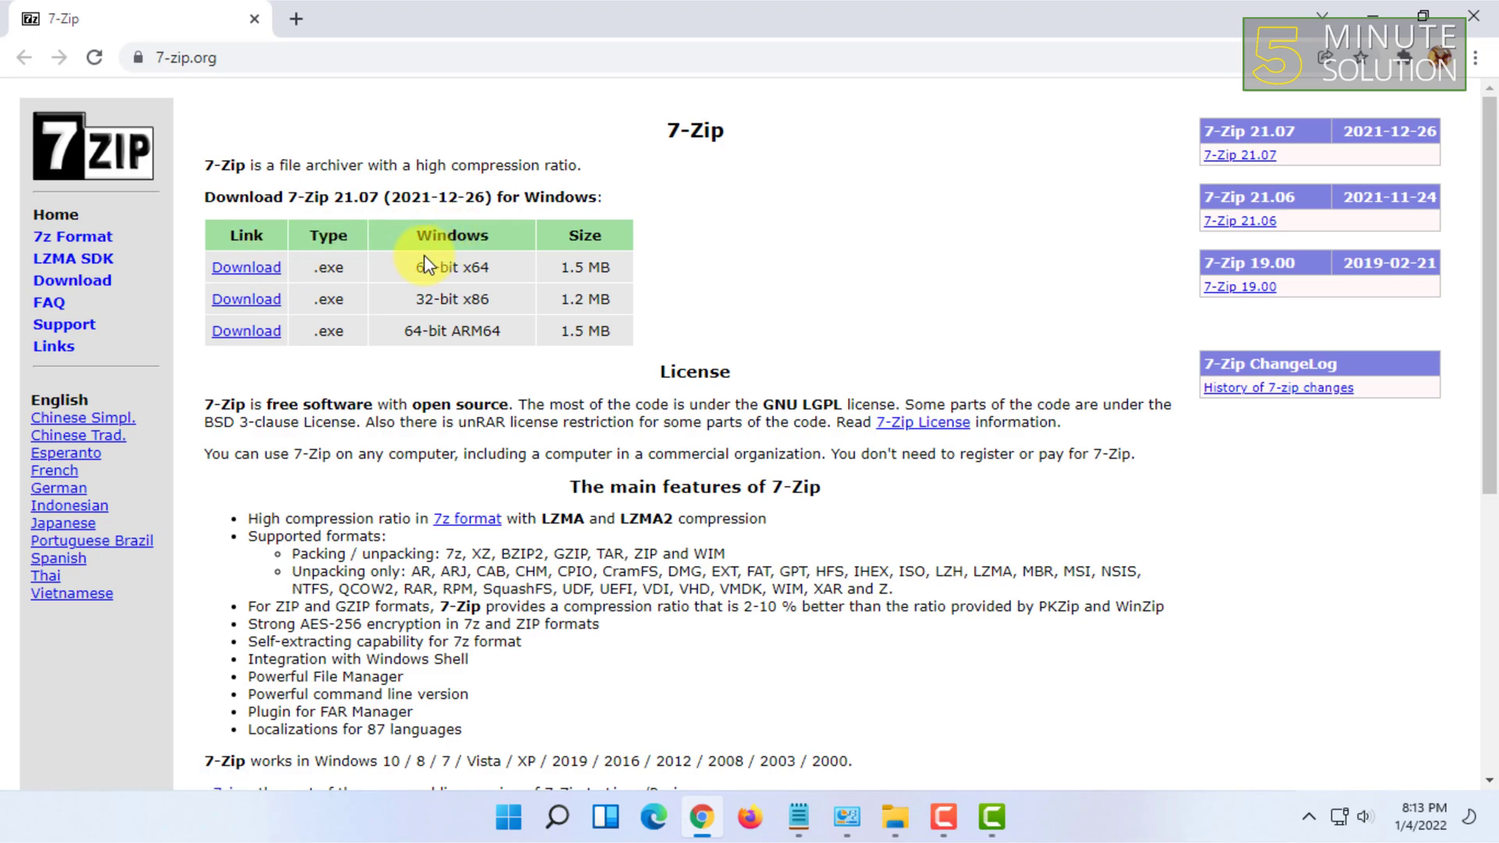
mouse_move(418, 260)
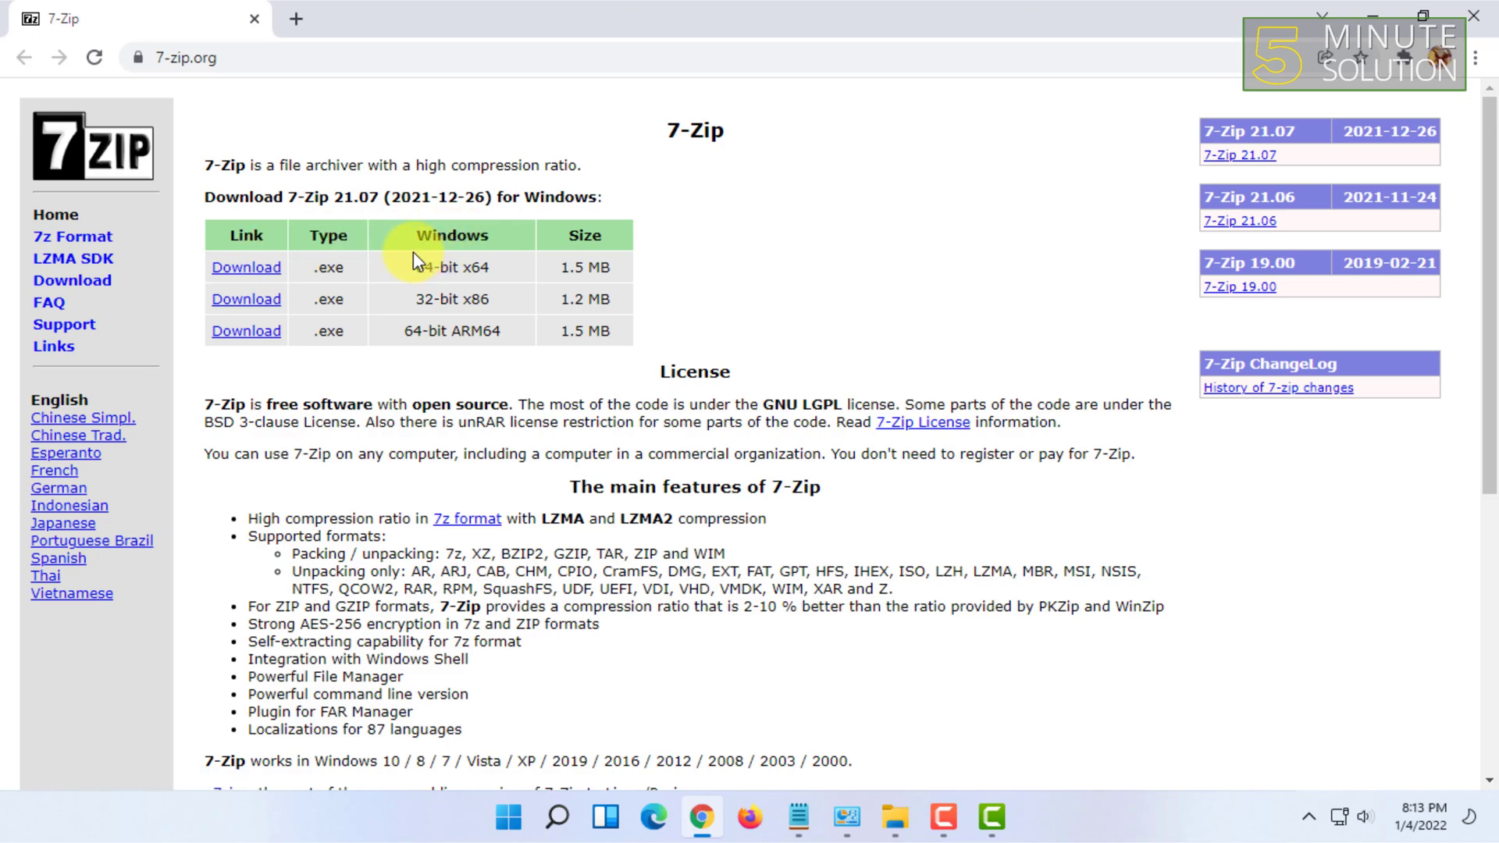
mouse_move(317, 361)
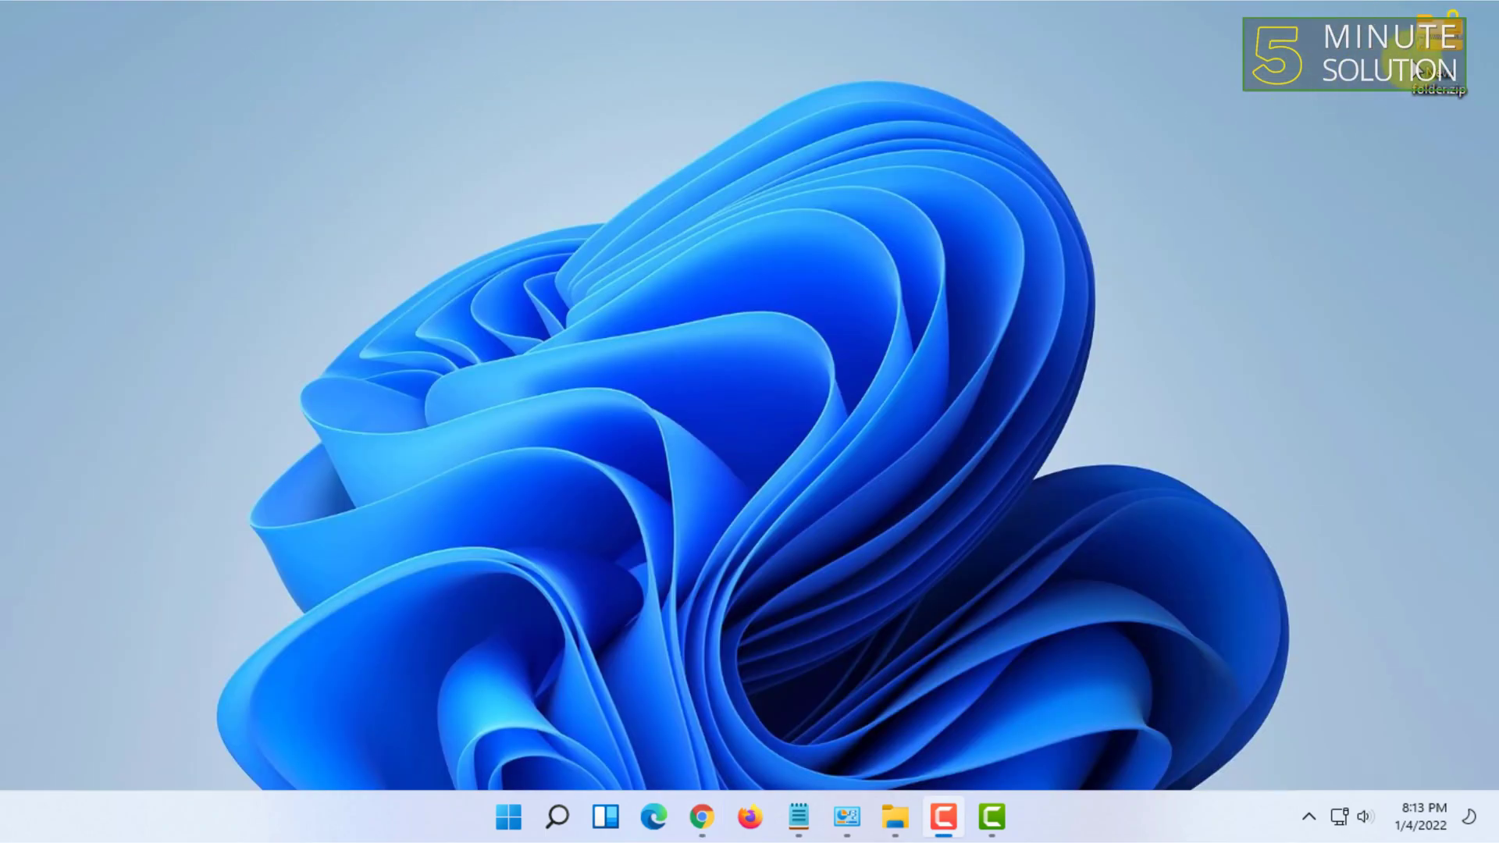
From the zip's context menu, choose 7-Zip > Extract files... for New folder.zip.
right_click(1441, 86)
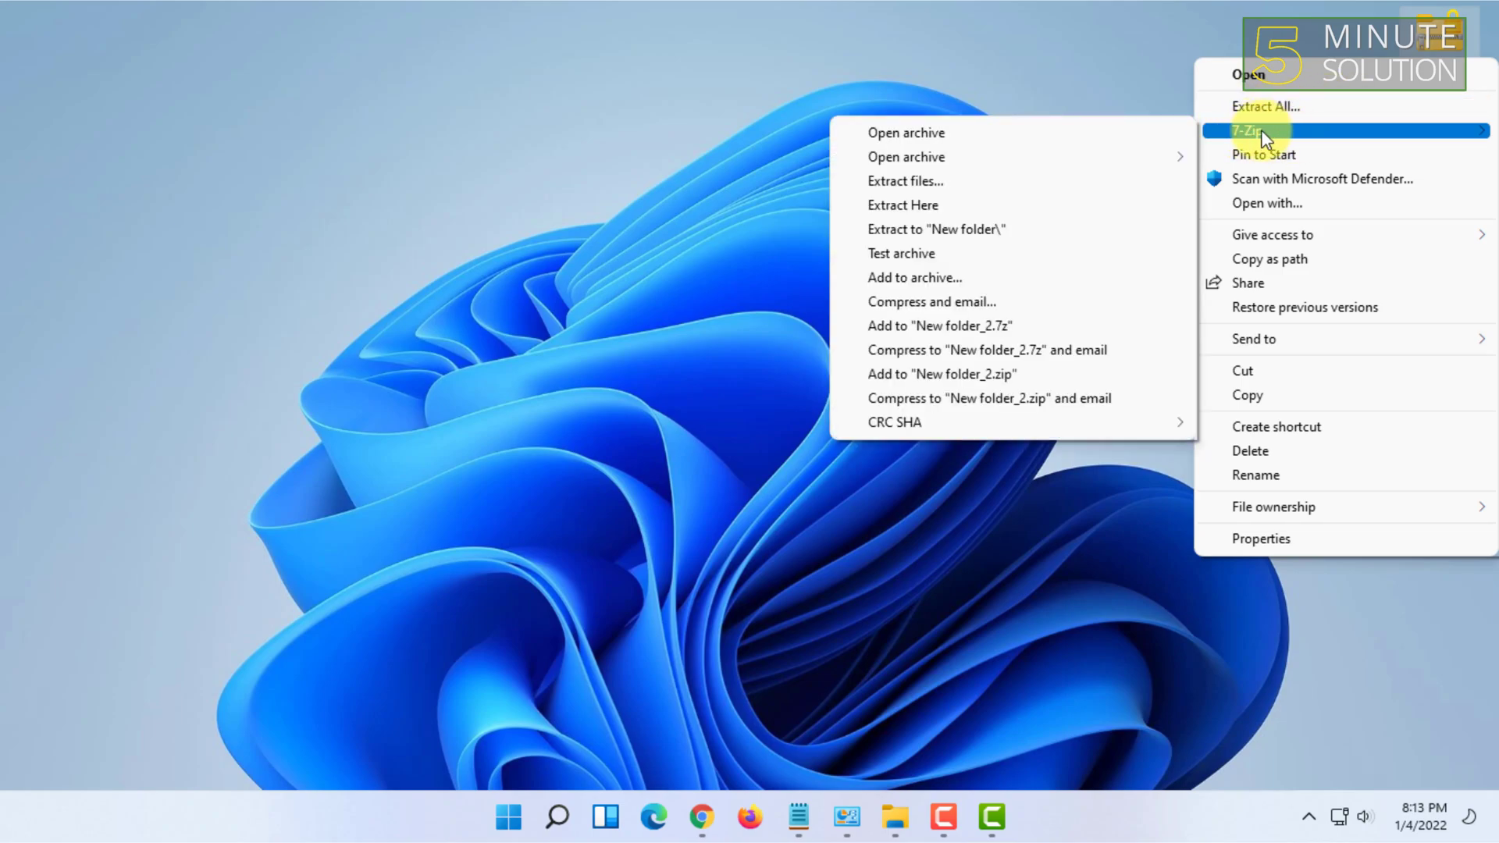
mouse_move(932, 204)
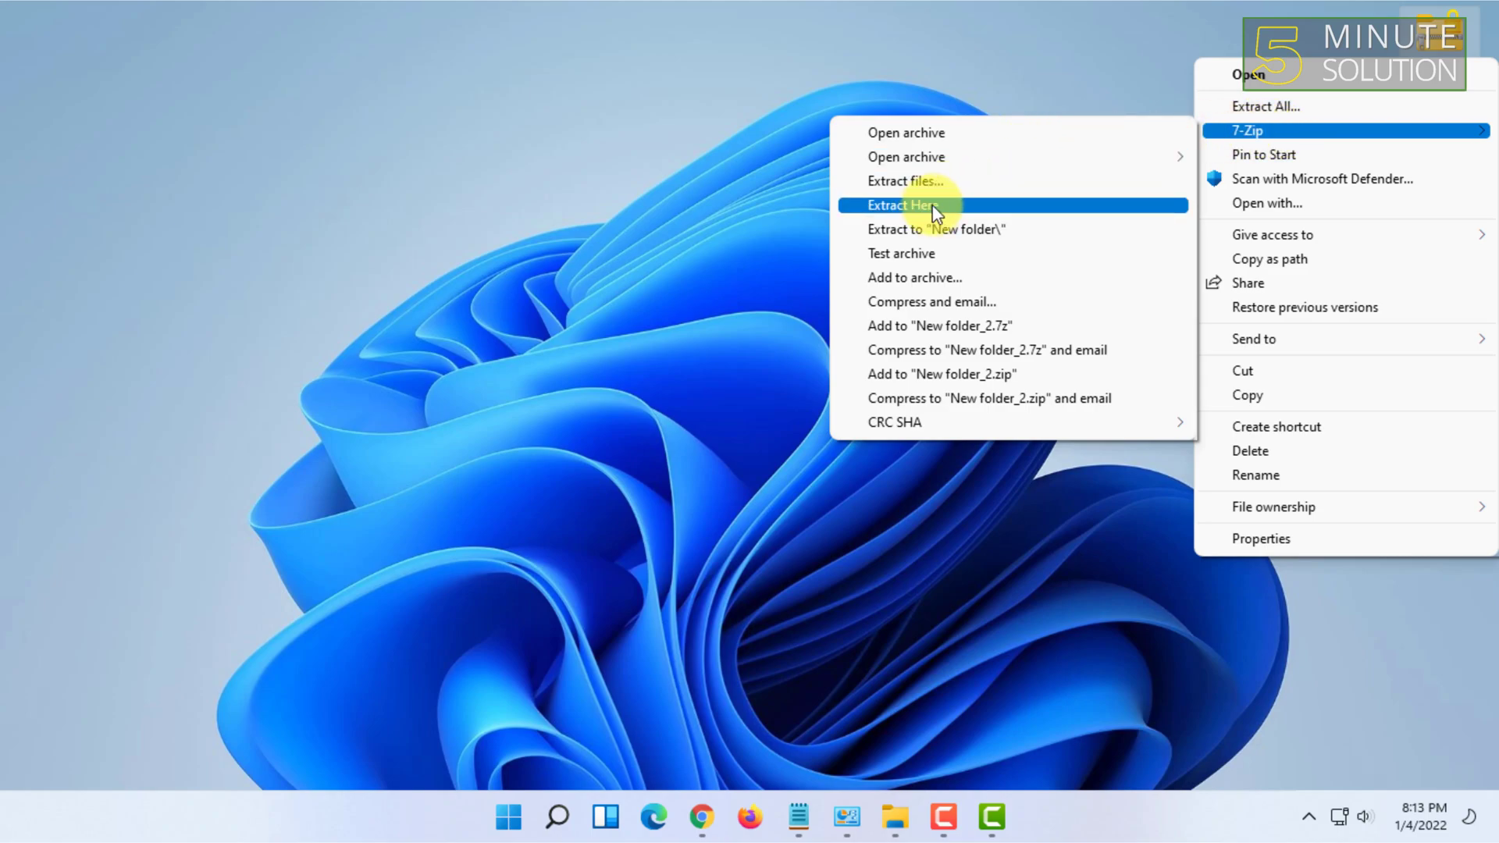
mouse_move(965, 182)
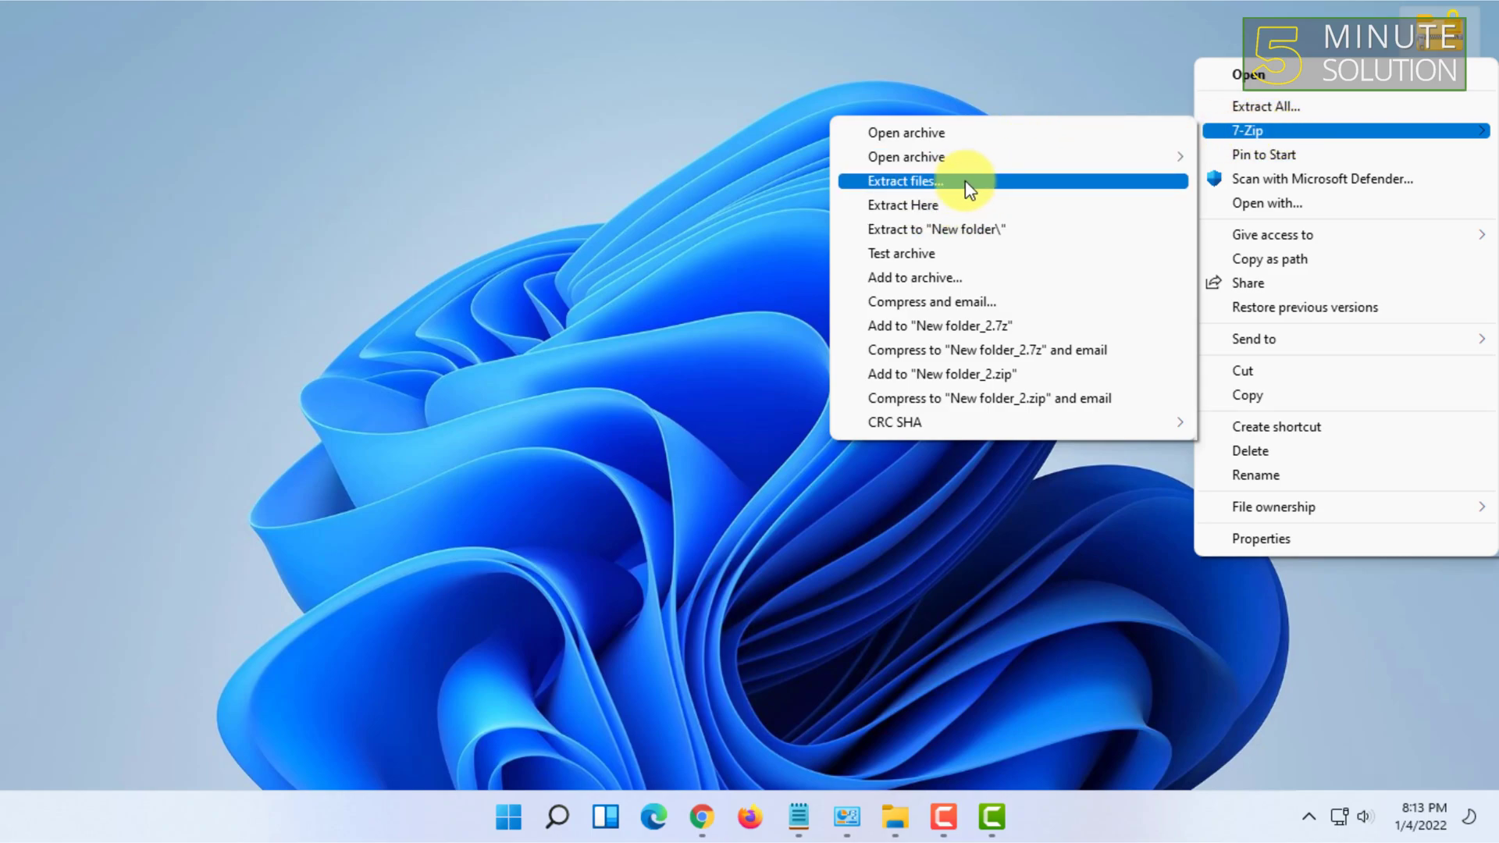
left_click(904, 181)
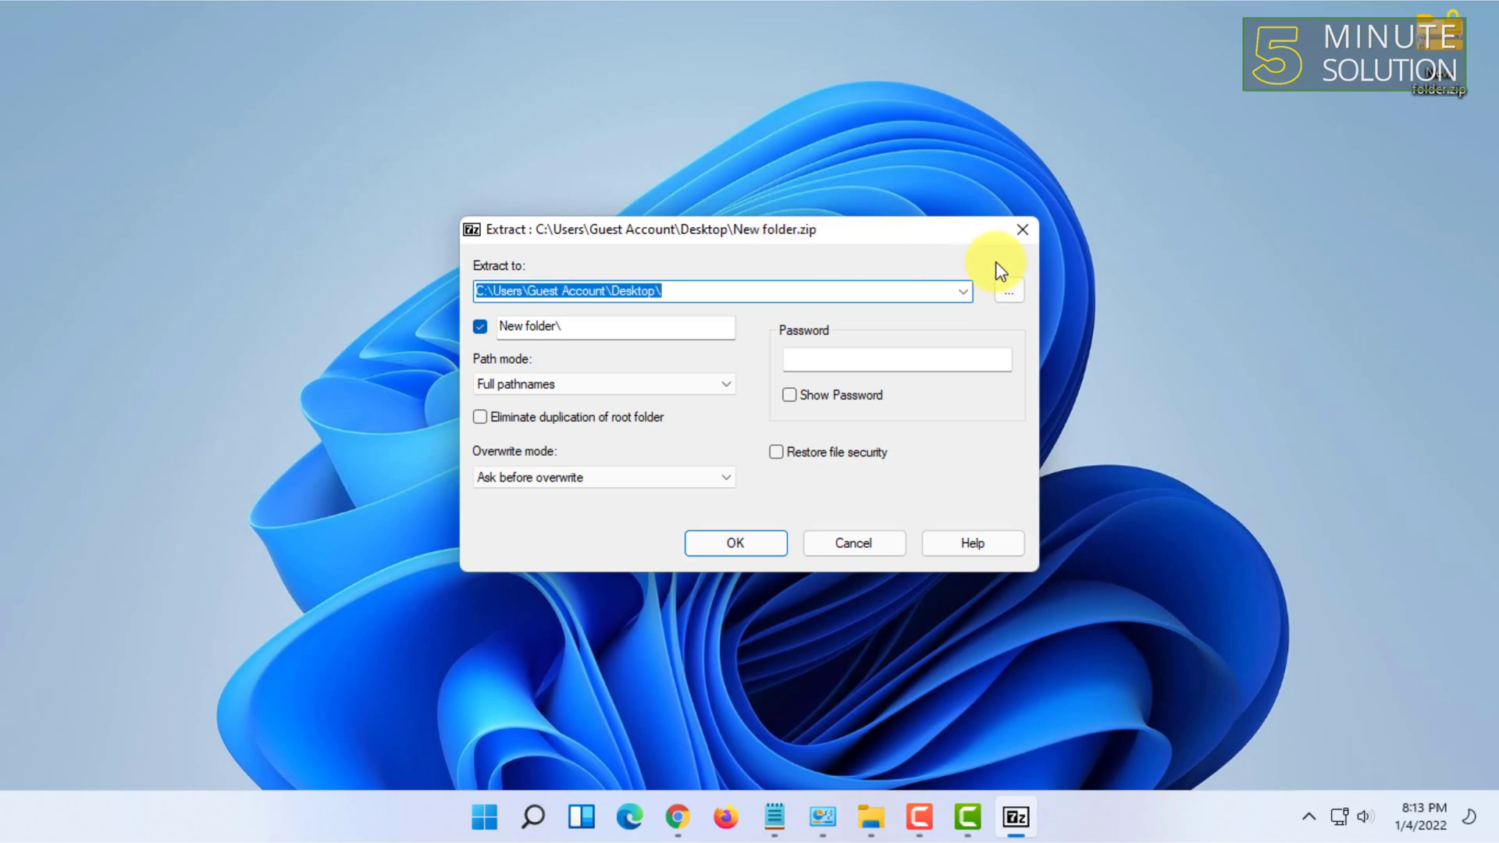
mouse_move(998, 294)
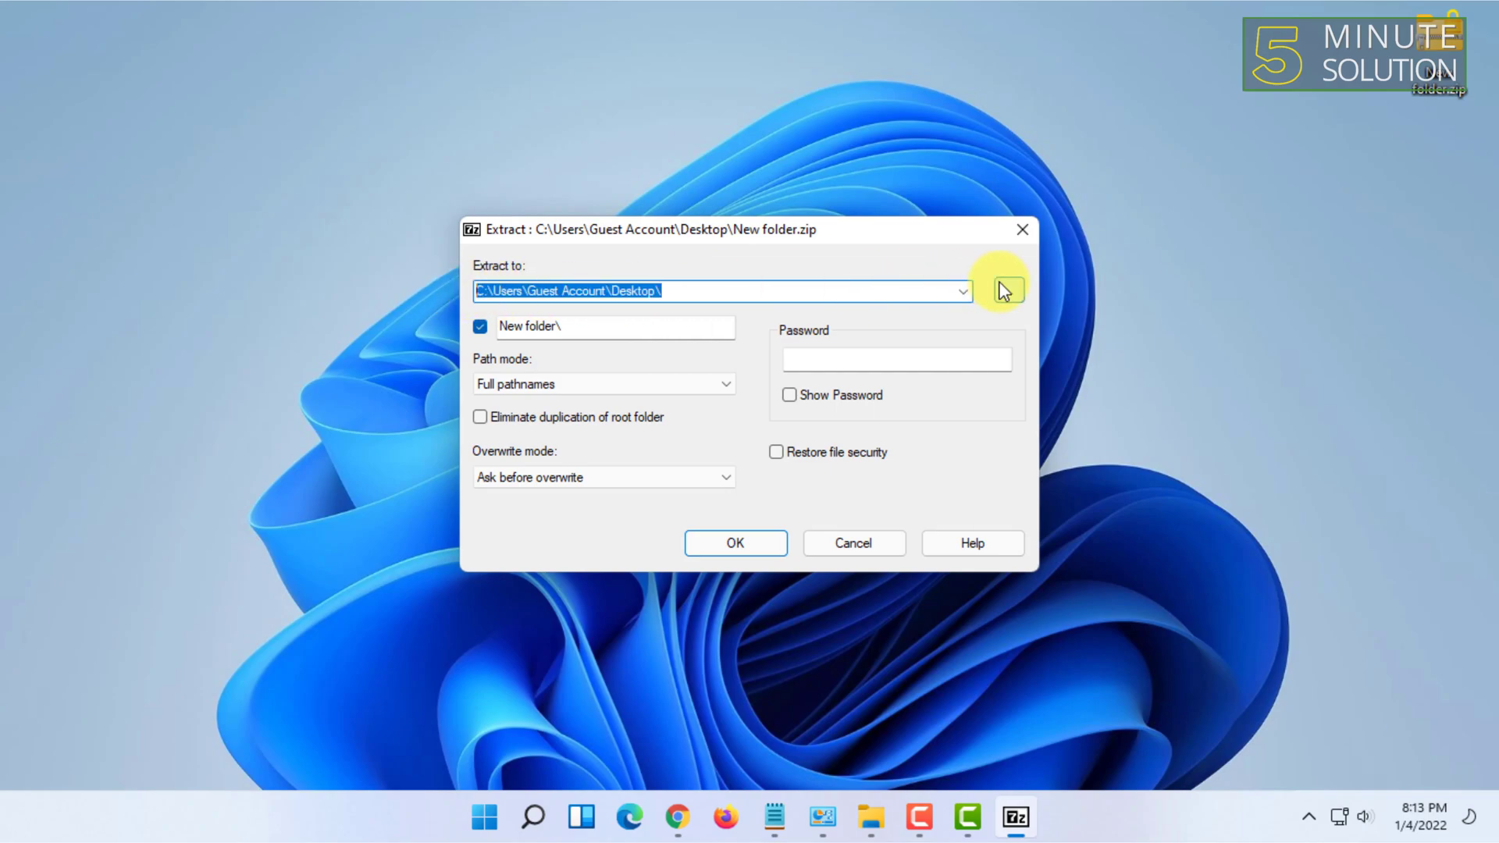
Set the 7-Zip destination to Desktop and extract, producing 'New folder' on the desktop.
left_click(1002, 290)
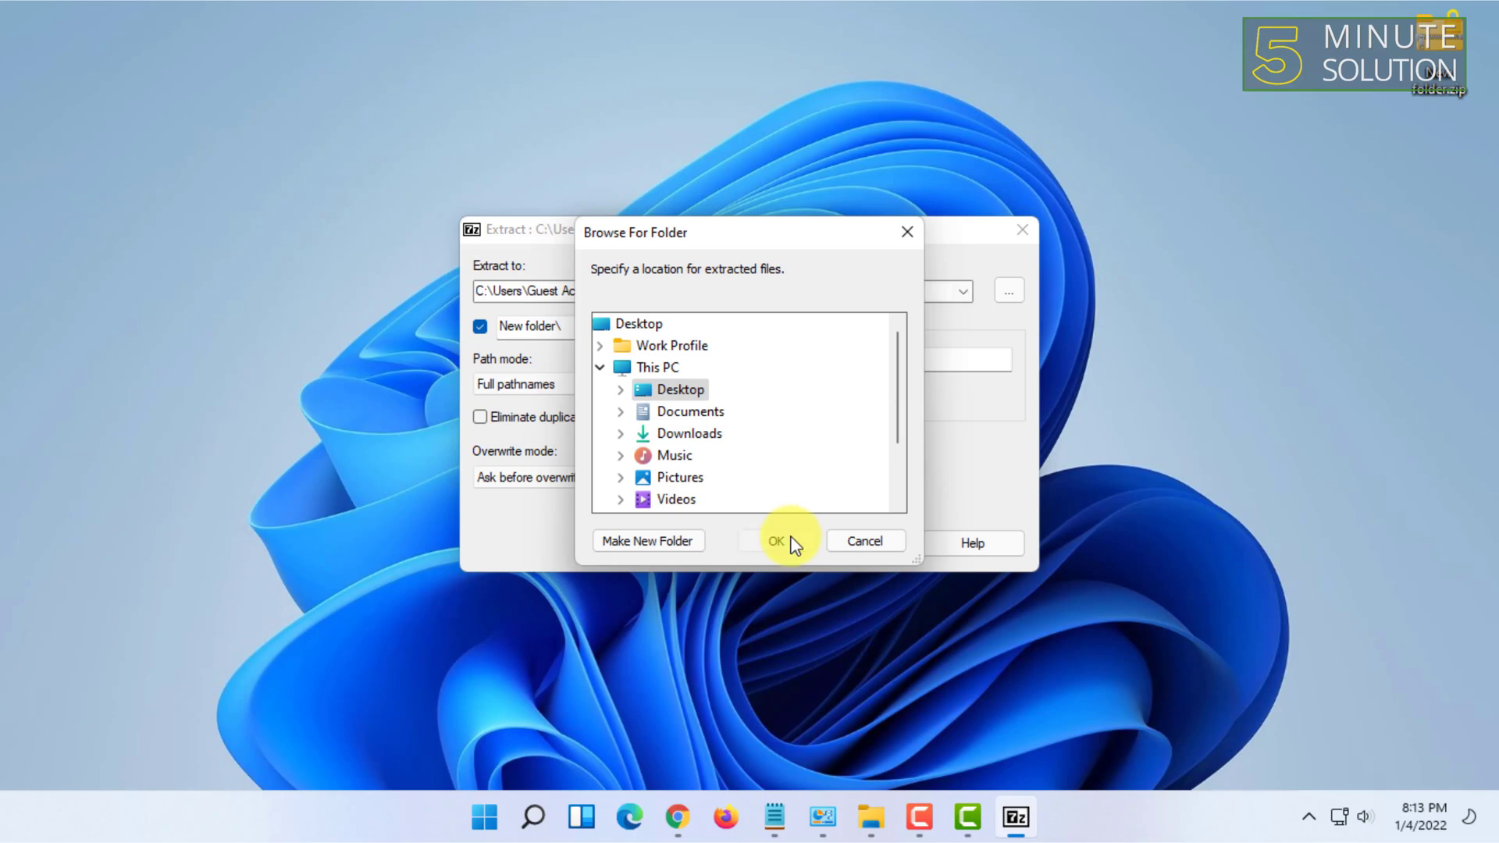
left_click(776, 542)
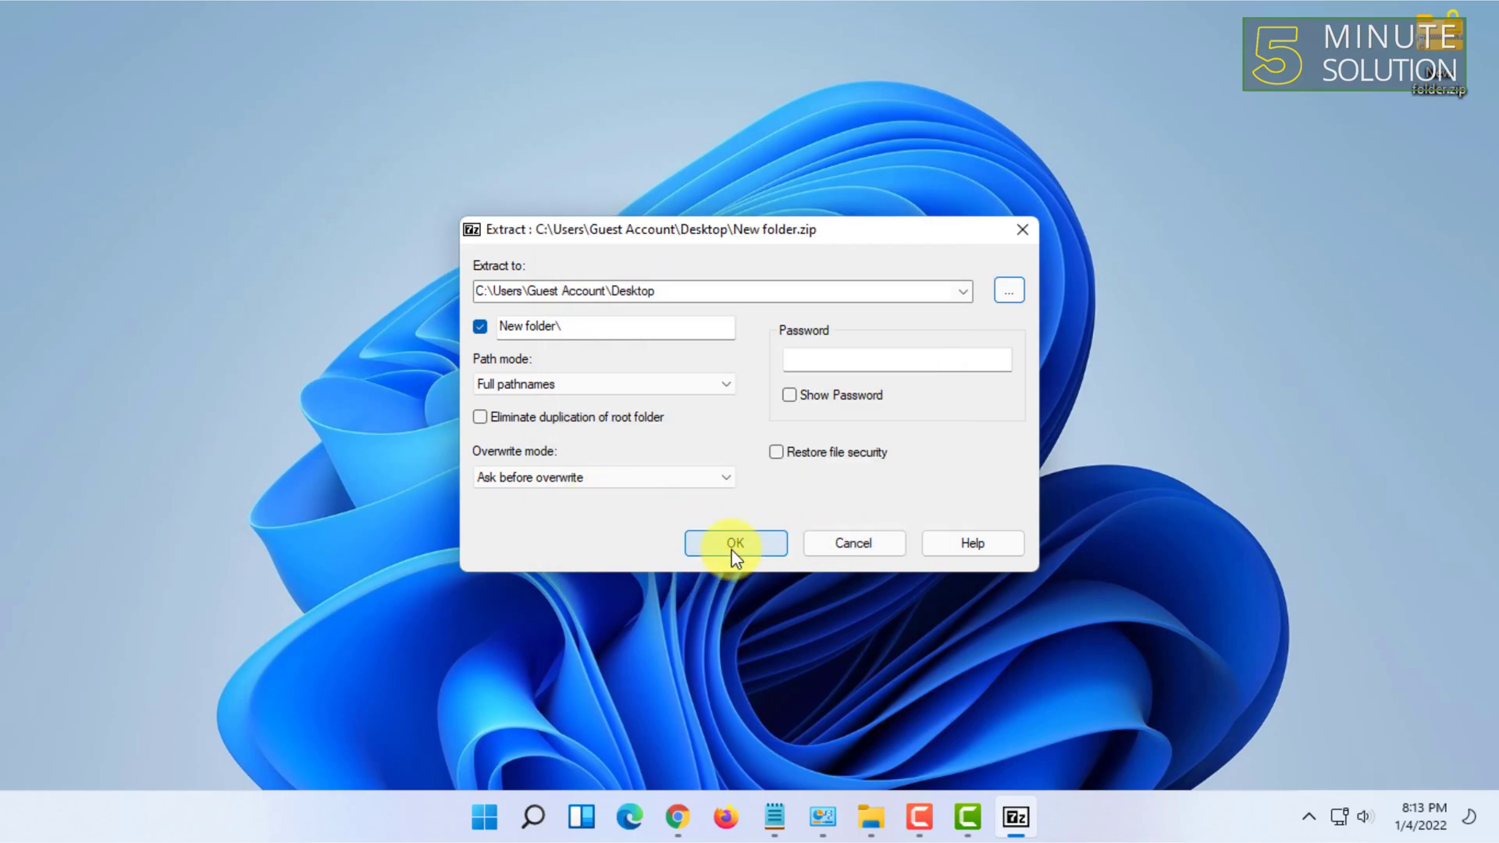
left_click(734, 543)
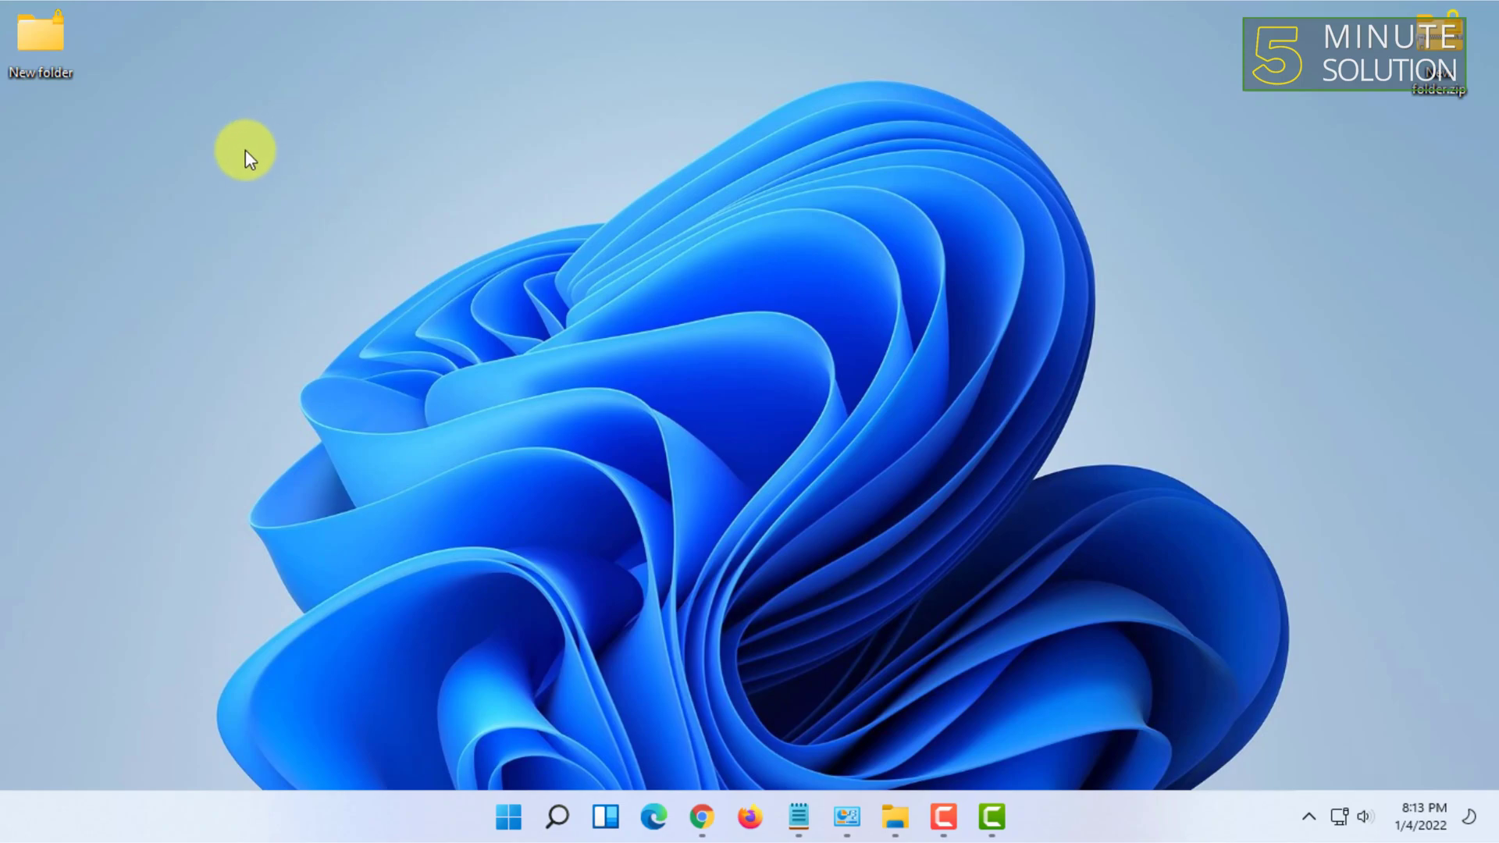
mouse_move(238, 157)
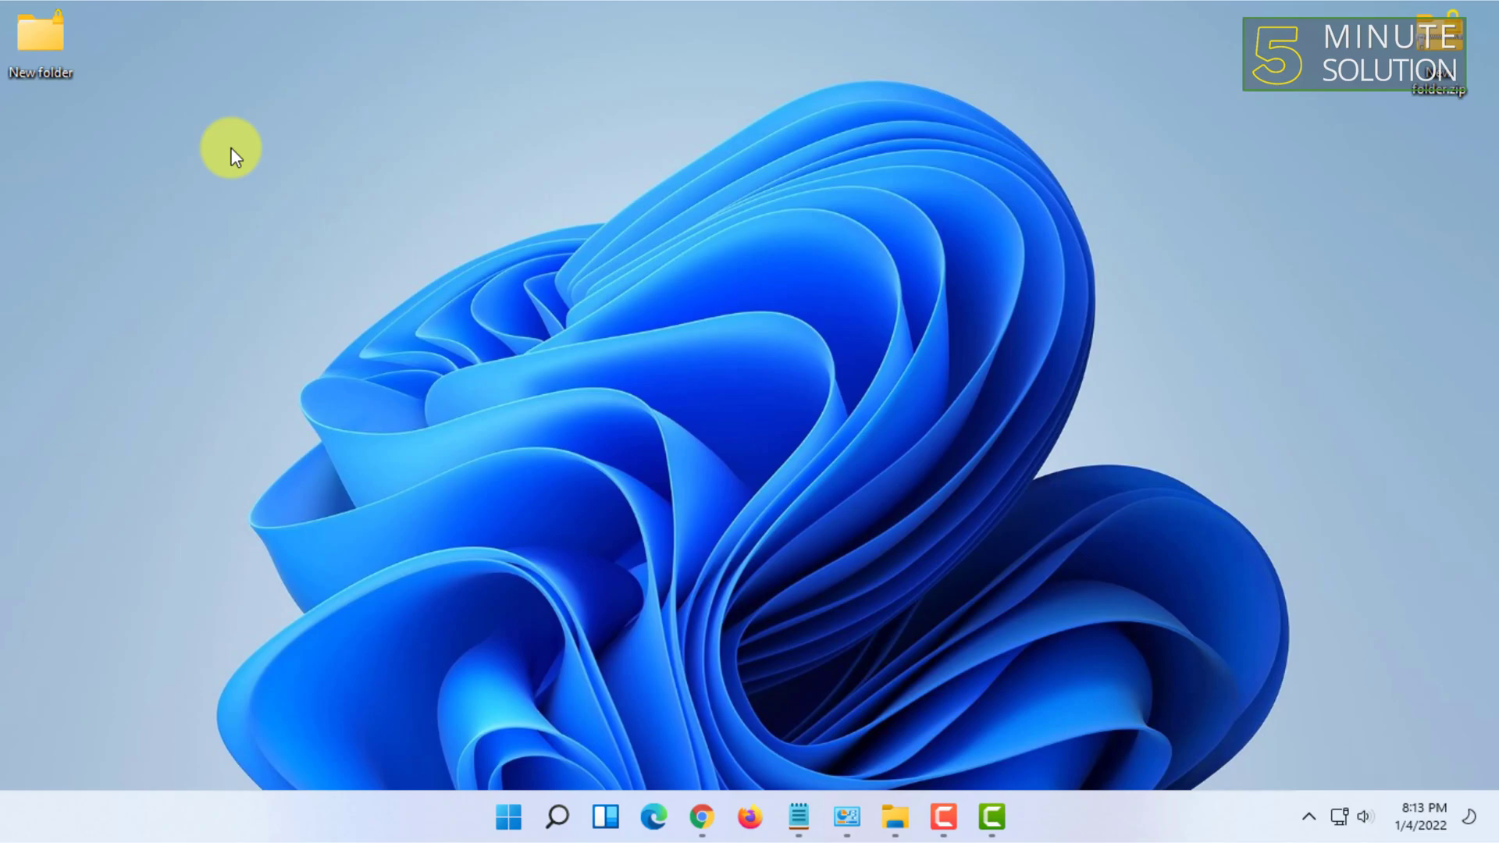
mouse_move(951, 54)
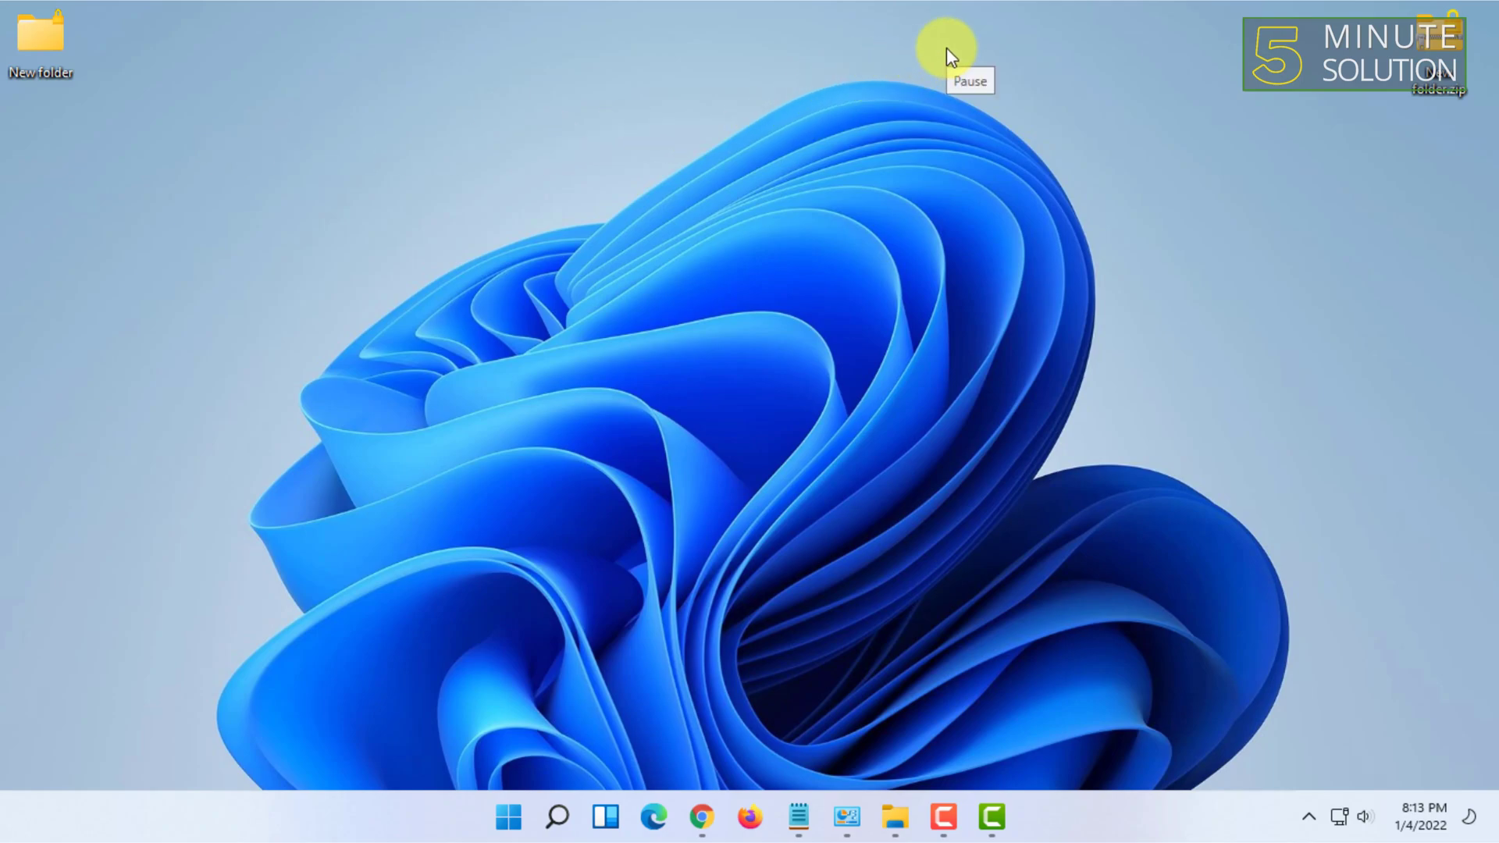